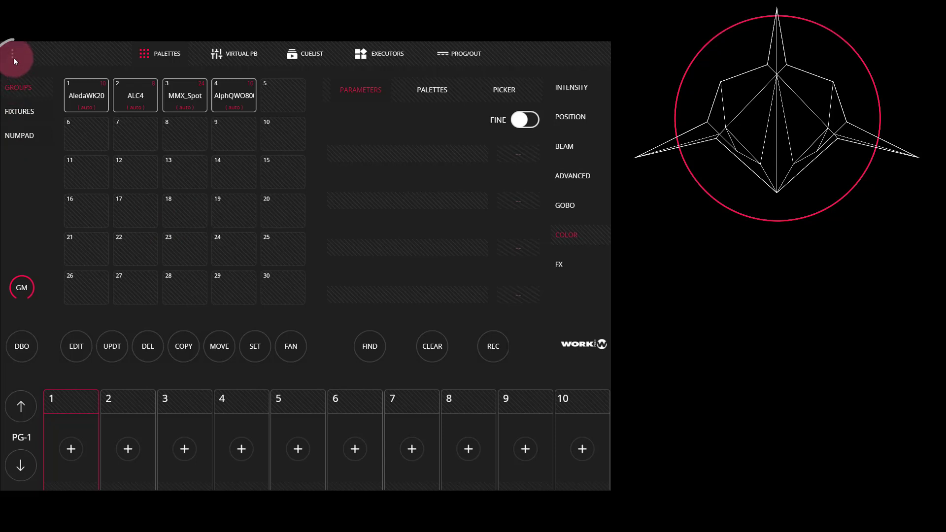
# Load the concert show file from the stored shows and return to the show list
pyautogui.click(12, 53)
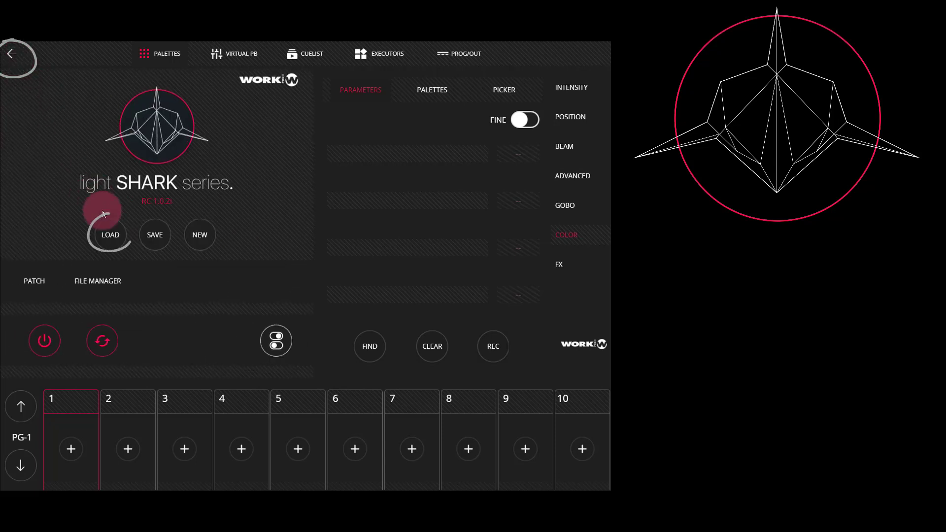
pyautogui.click(111, 234)
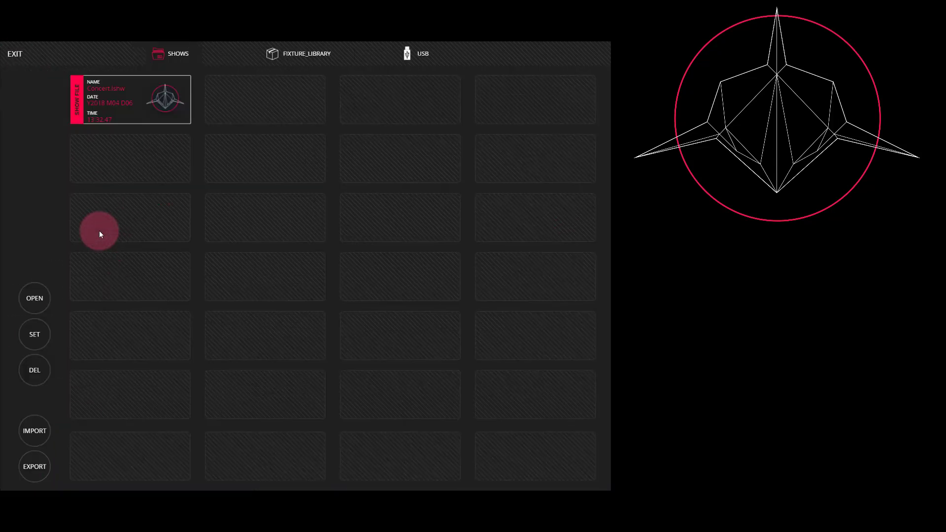
pyautogui.moveTo(94, 226)
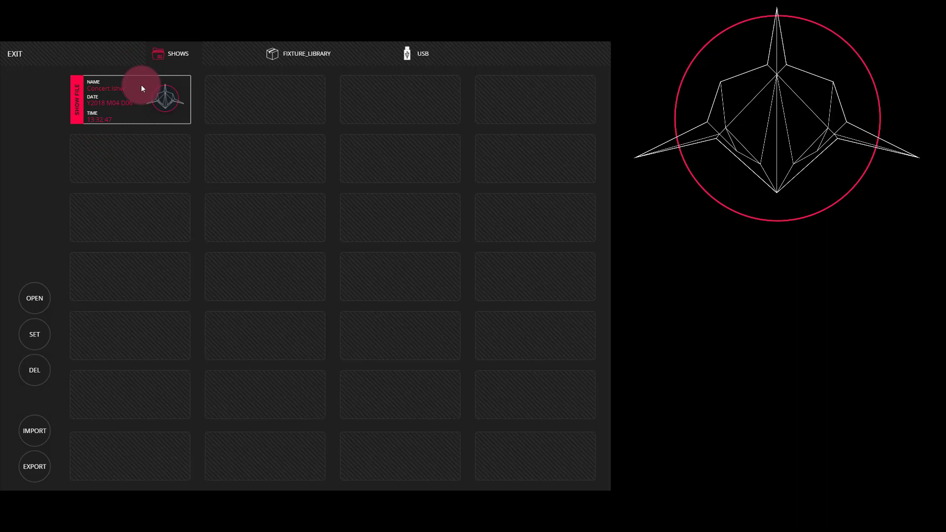
pyautogui.click(413, 53)
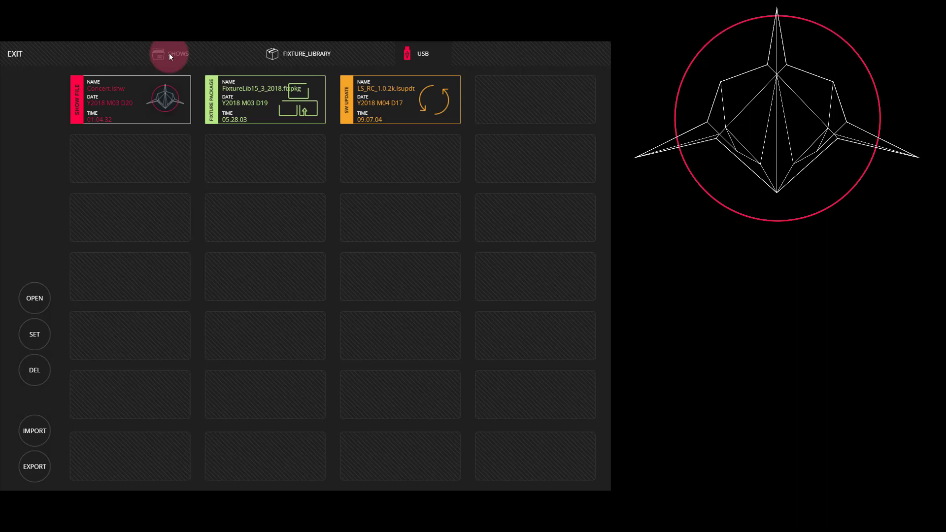
pyautogui.click(170, 54)
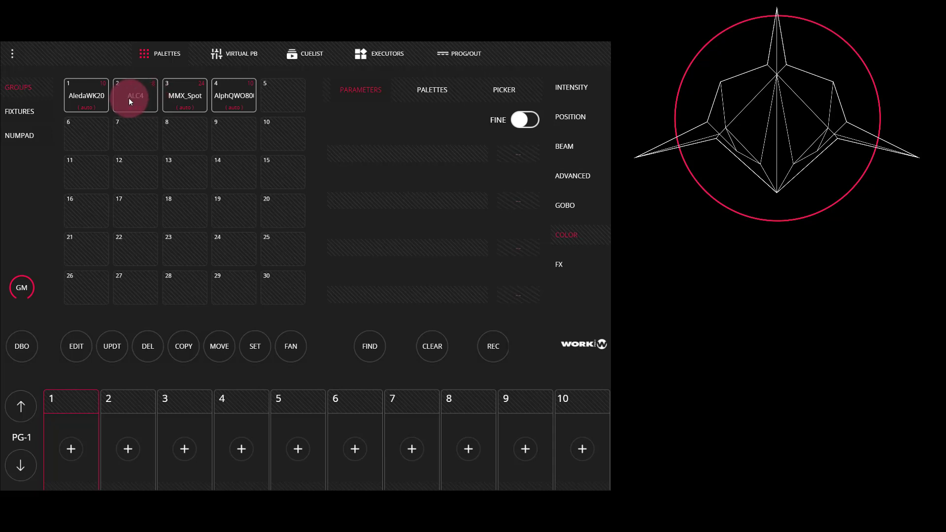
# Select group 1 AledaWK20 and FIND it so red, green, blue and warm white sit at 255
pyautogui.click(86, 95)
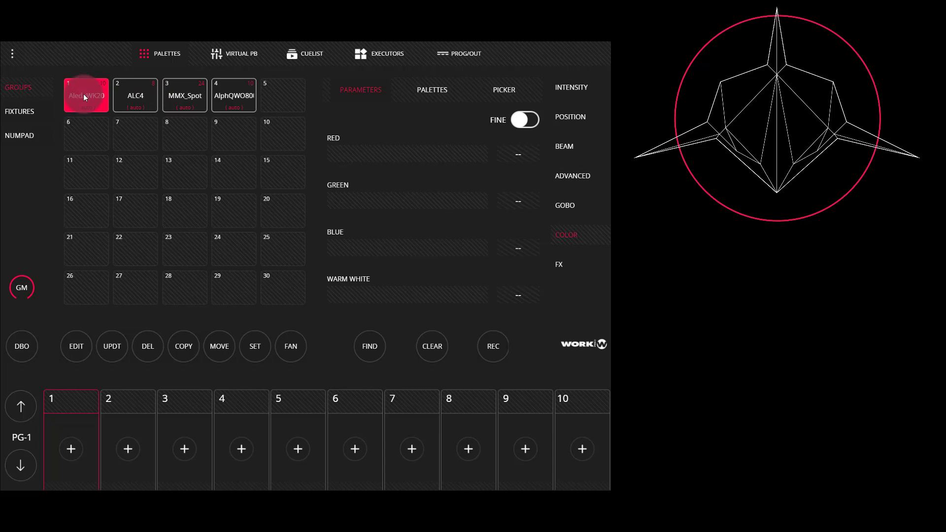
pyautogui.click(369, 346)
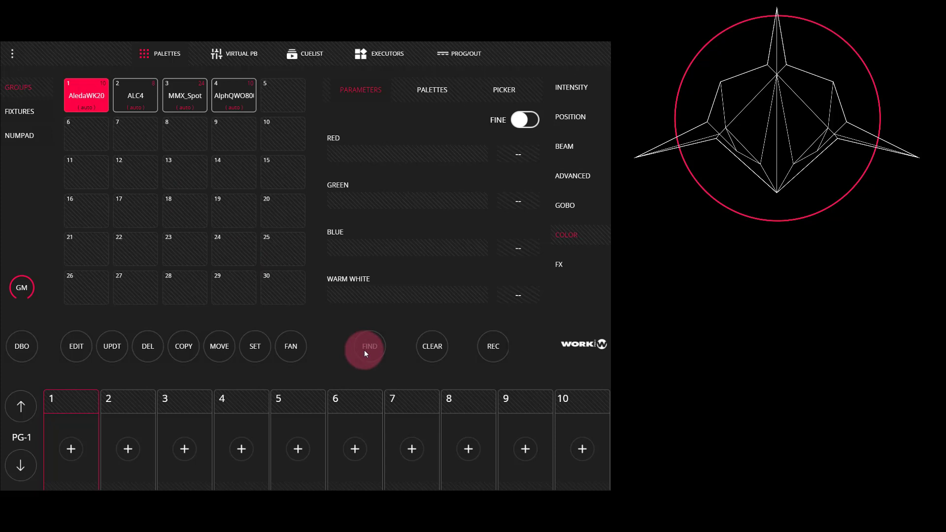
pyautogui.click(370, 347)
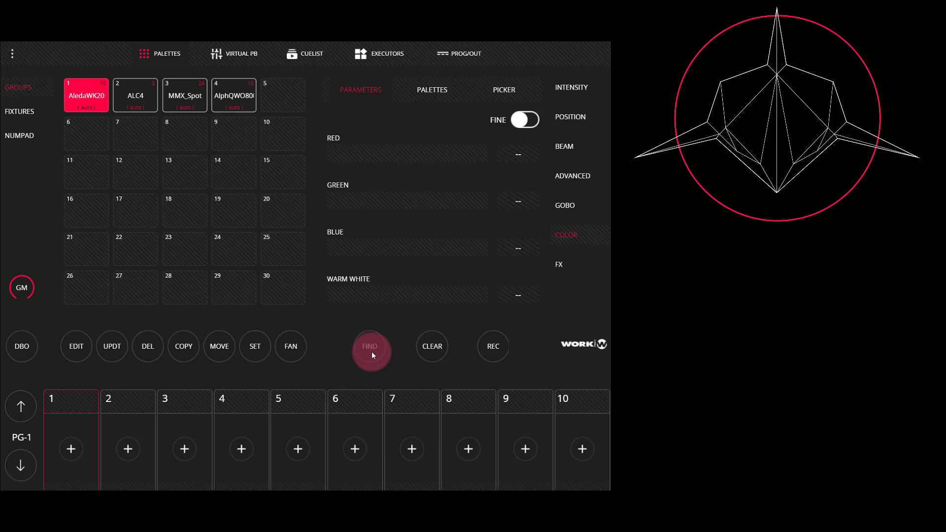
pyautogui.click(370, 351)
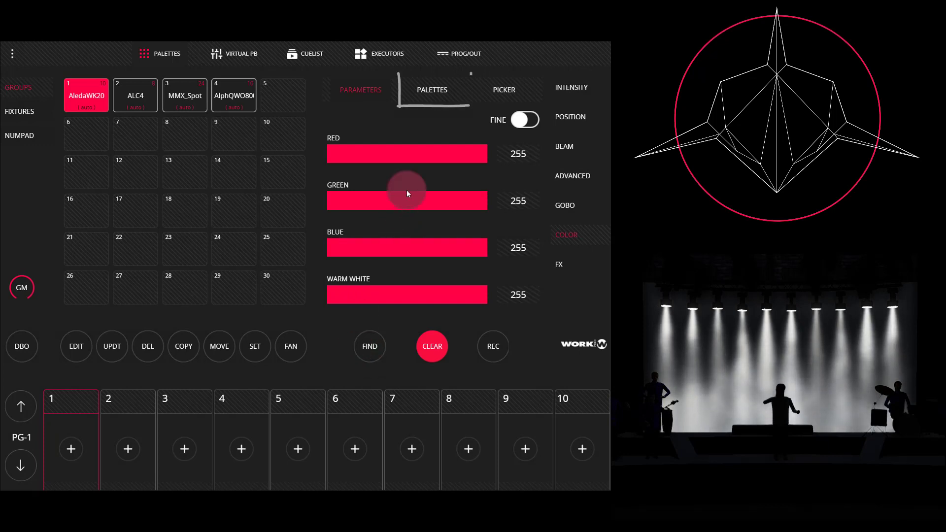
# Apply the green colour palette to AledaWK20 and record it as Cue 1 in CueList 1 on playback 1
pyautogui.click(432, 90)
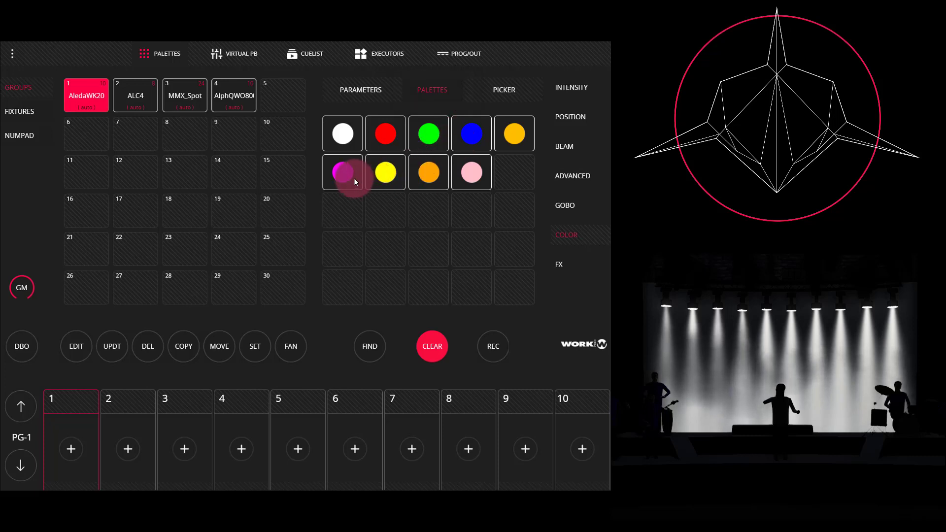
pyautogui.click(428, 133)
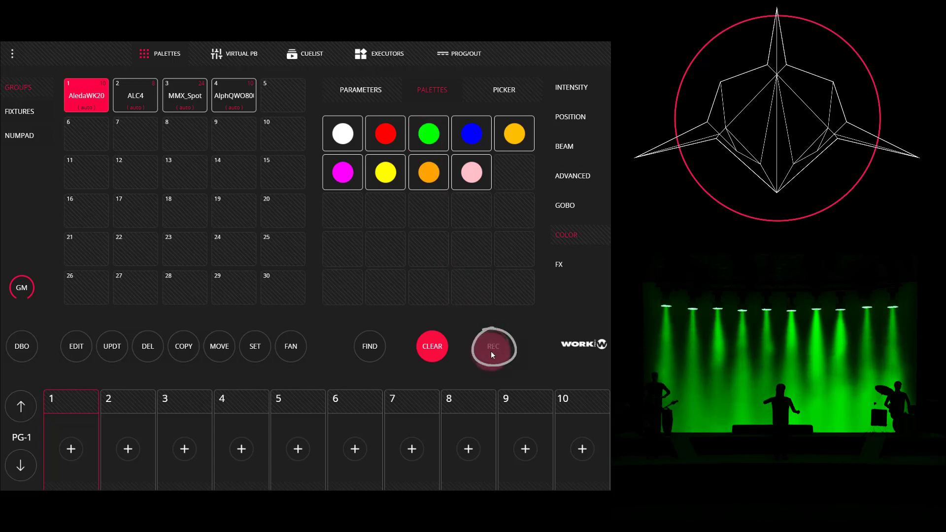
pyautogui.click(433, 346)
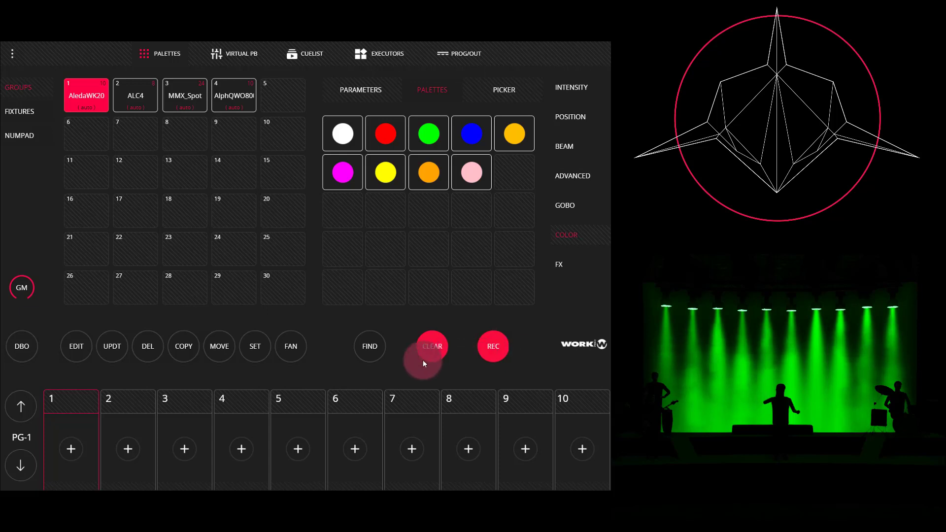
pyautogui.click(71, 449)
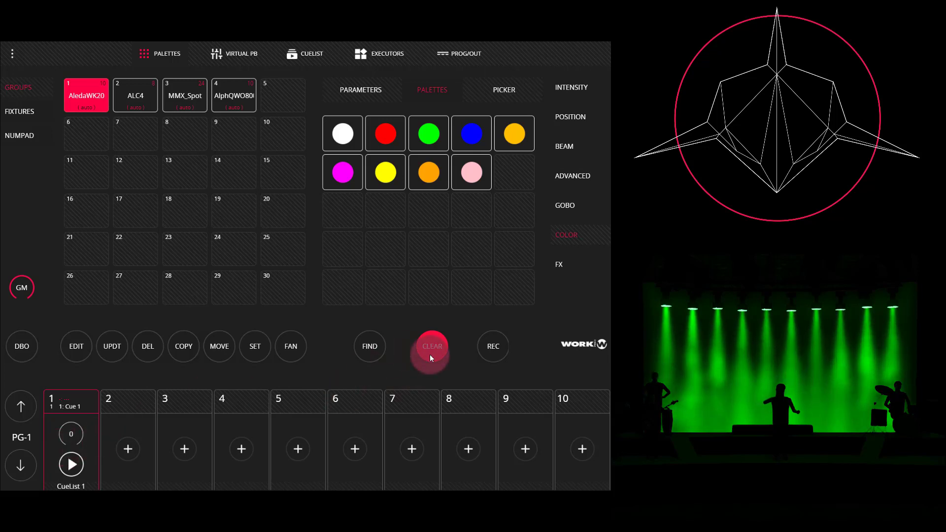
pyautogui.moveTo(386, 166)
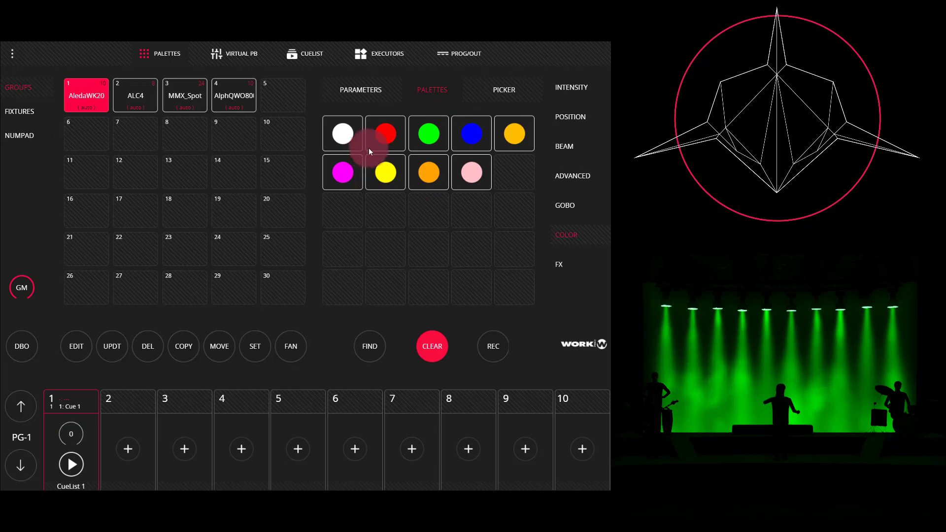
# On the colour parameters, raise RED to 255 and lower GREEN to 116 for an amber mix
pyautogui.click(360, 89)
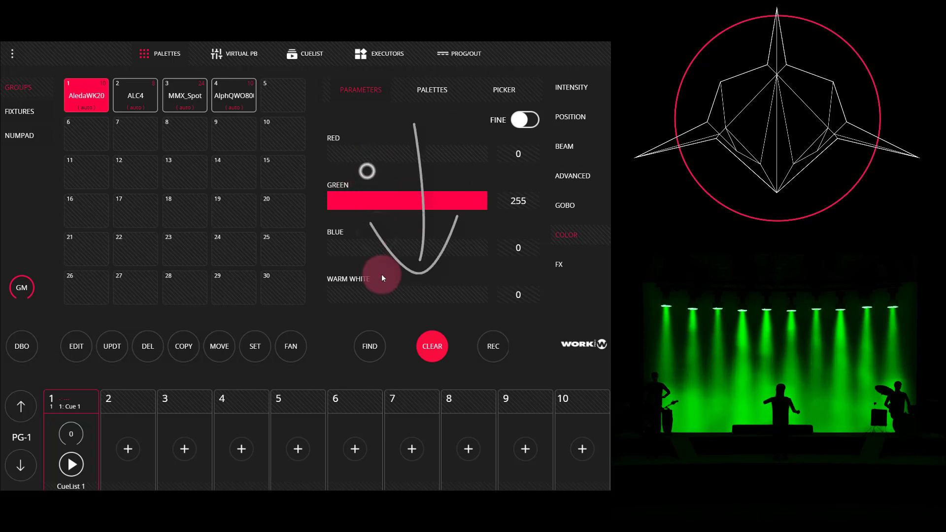
pyautogui.moveTo(438, 188)
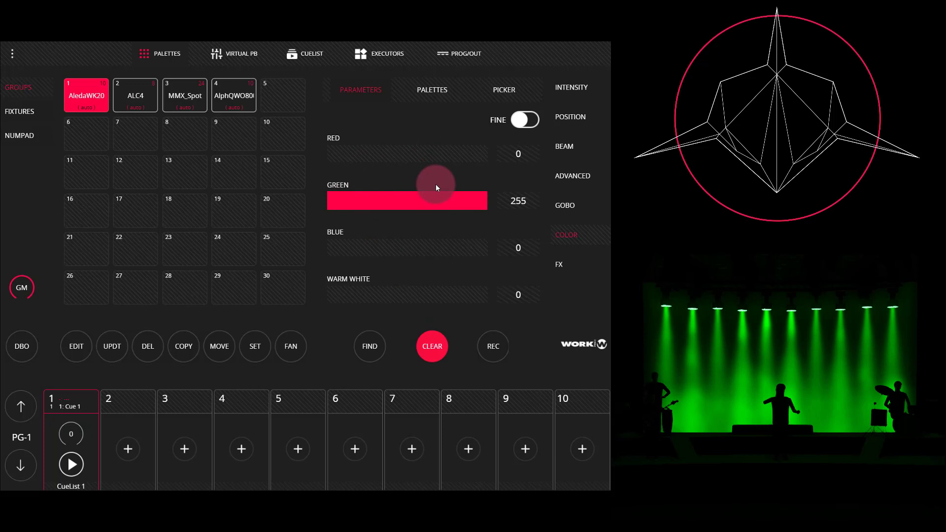
pyautogui.moveTo(430, 162)
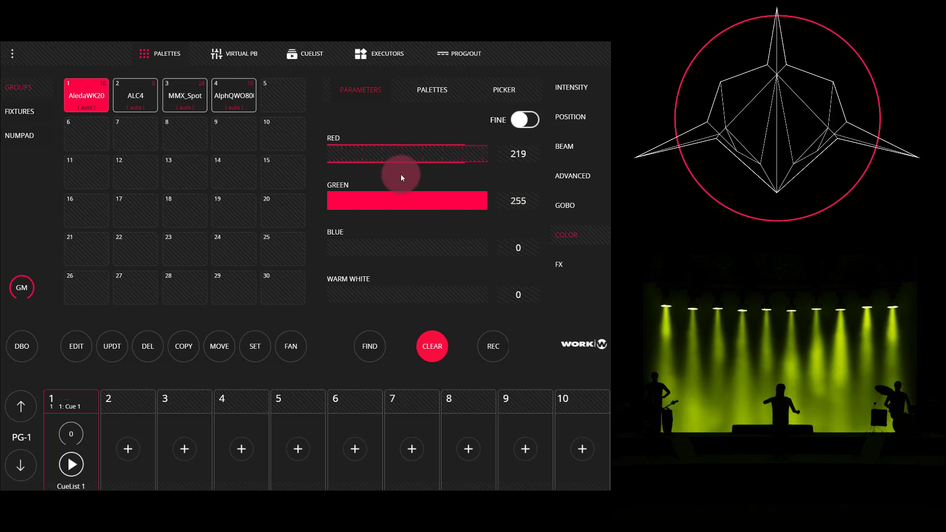
pyautogui.moveTo(408, 157); pyautogui.dragTo(486, 157)
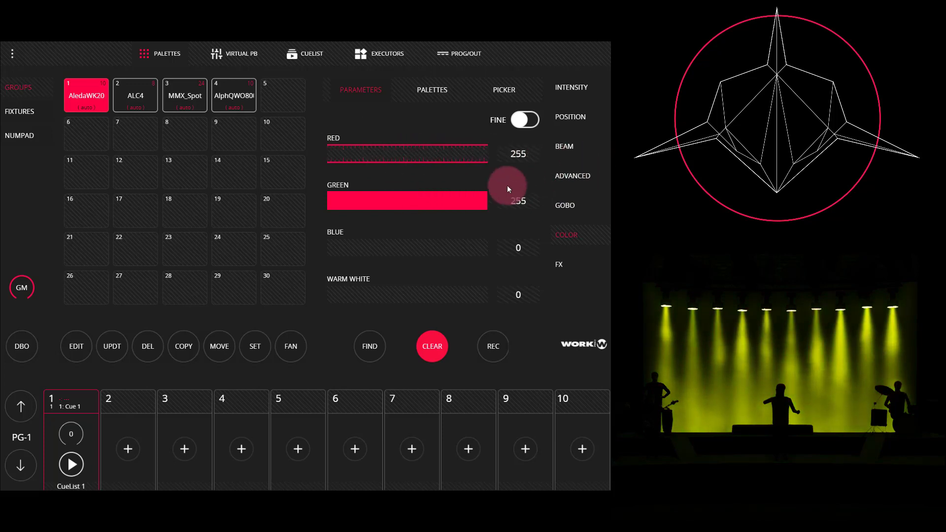
pyautogui.moveTo(483, 201); pyautogui.dragTo(473, 194)
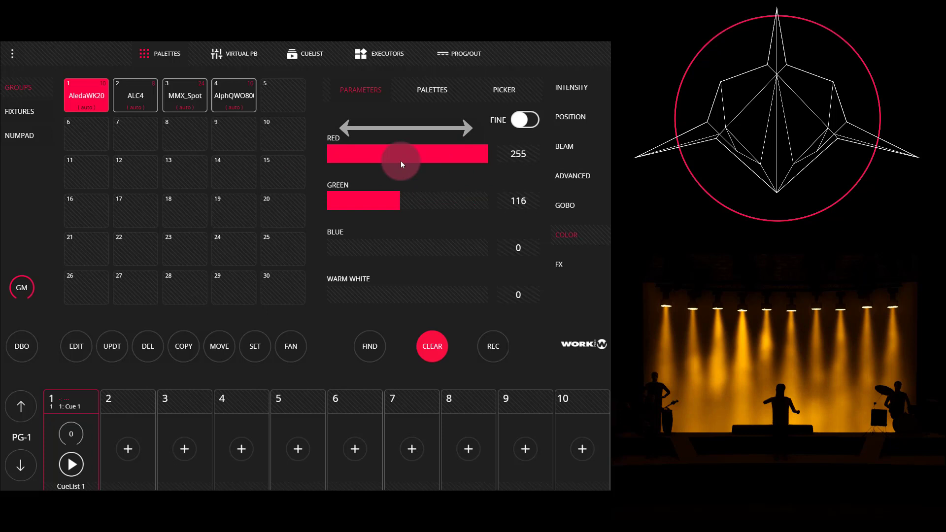
pyautogui.moveTo(430, 175)
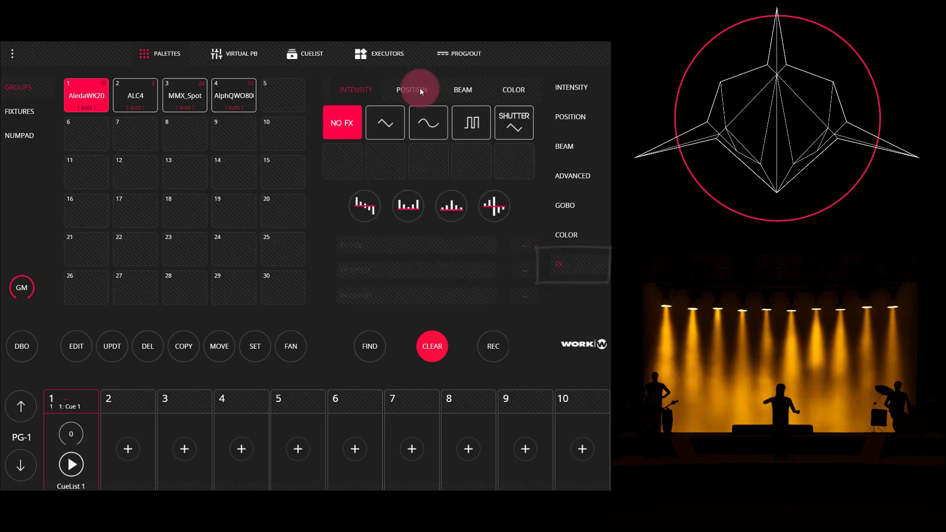
# Give the AledaWK20 tilt sine effect a new spread pattern across the fixtures
pyautogui.click(411, 89)
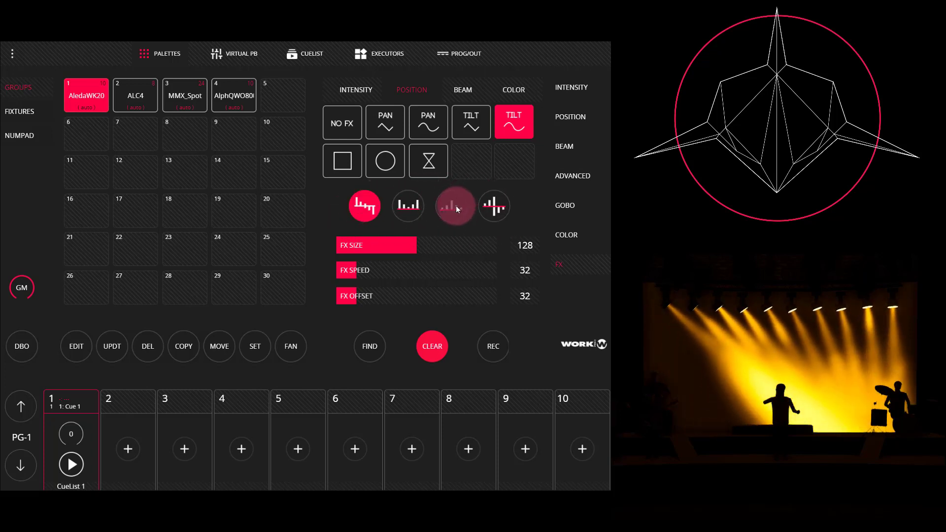
pyautogui.click(456, 206)
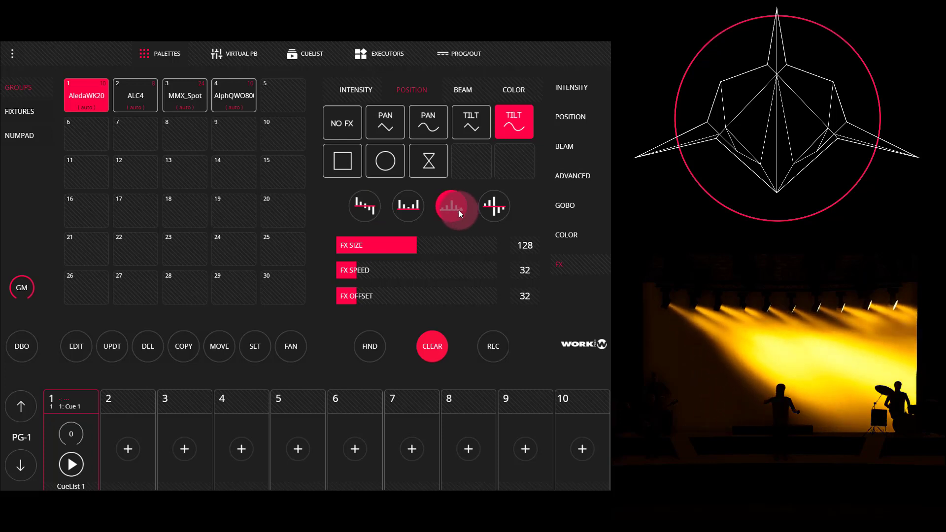
pyautogui.click(451, 206)
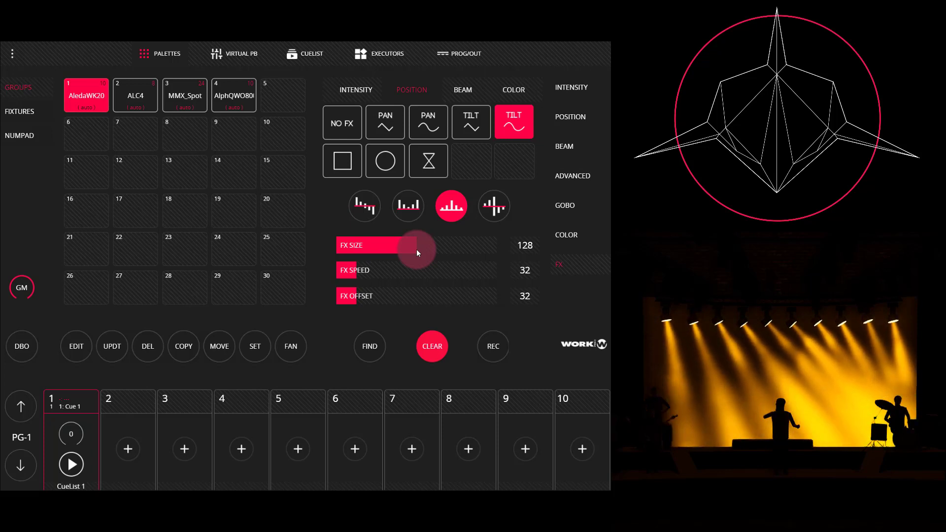
# Adjust the tilt effect FX SIZE slider until it reads 137
pyautogui.moveTo(417, 245); pyautogui.dragTo(461, 255)
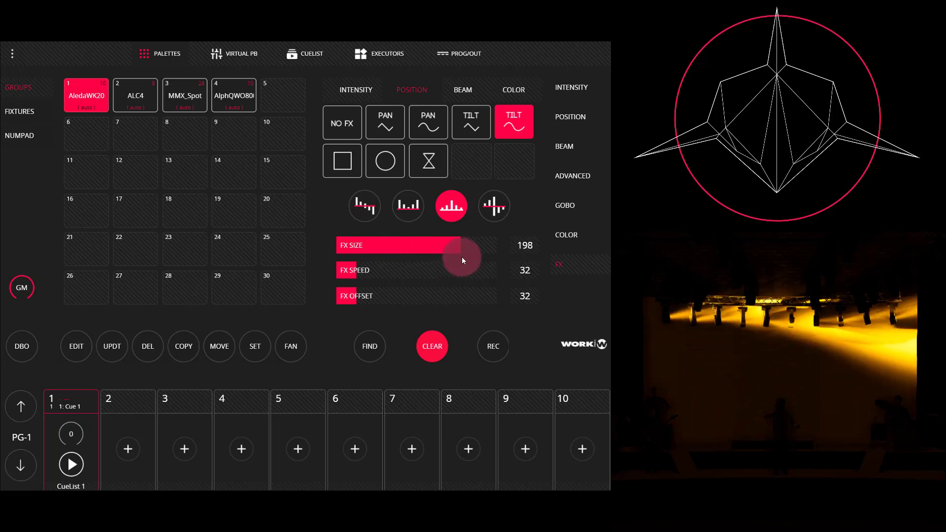
pyautogui.moveTo(462, 256); pyautogui.dragTo(507, 257)
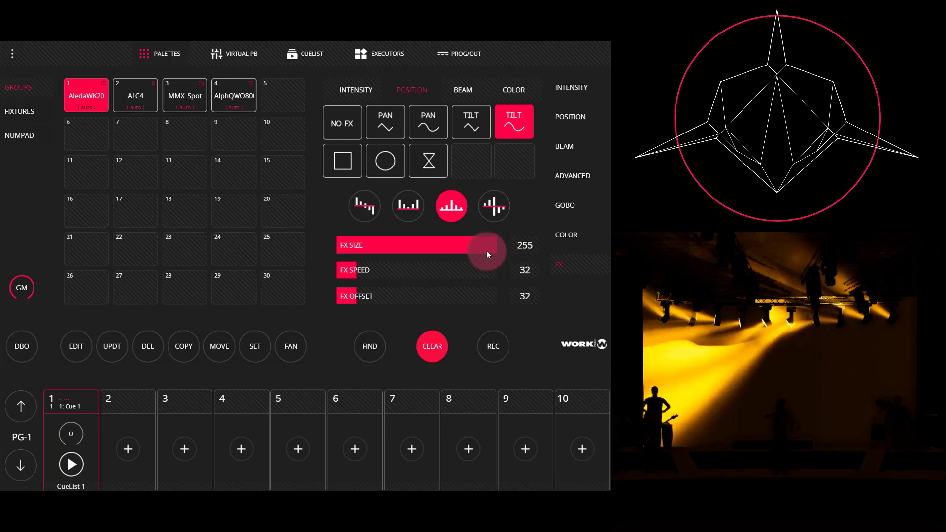
pyautogui.moveTo(486, 245); pyautogui.dragTo(344, 245)
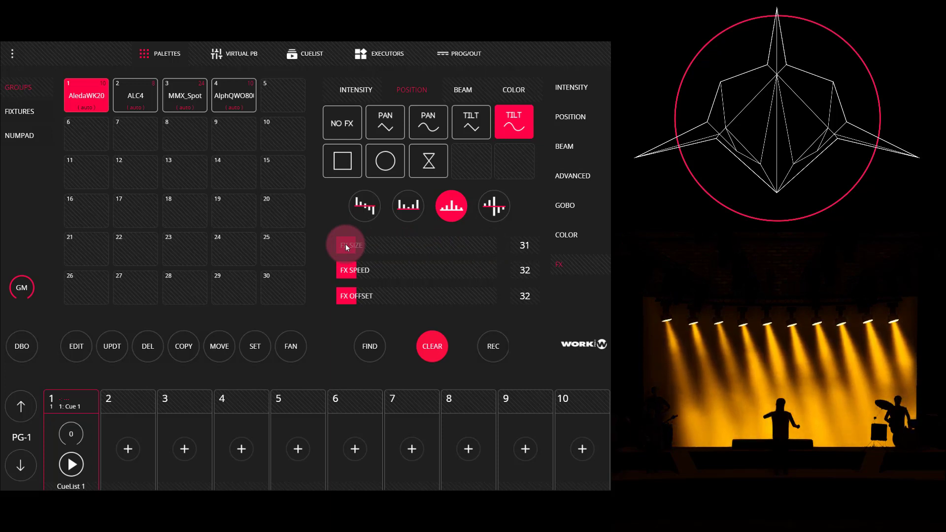
pyautogui.moveTo(344, 245); pyautogui.dragTo(384, 246)
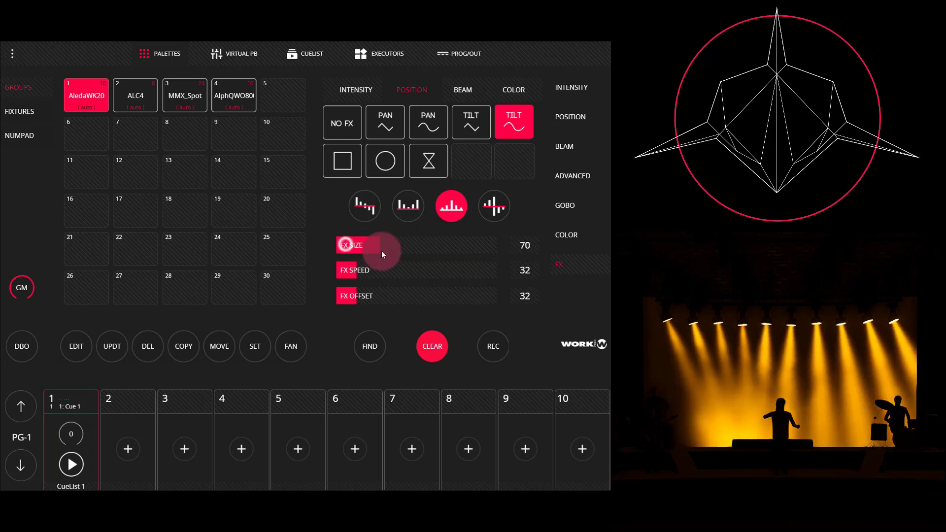
pyautogui.moveTo(380, 245); pyautogui.dragTo(453, 245)
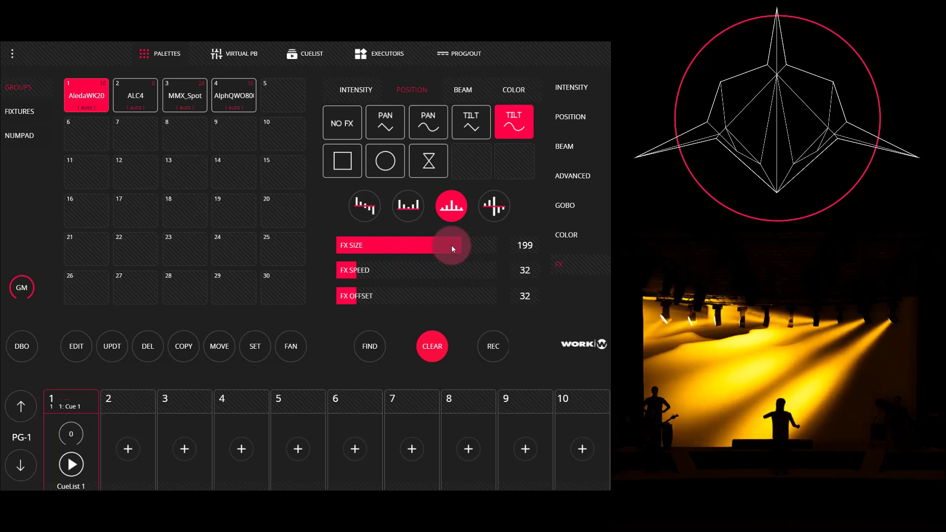
pyautogui.moveTo(452, 248); pyautogui.dragTo(413, 253)
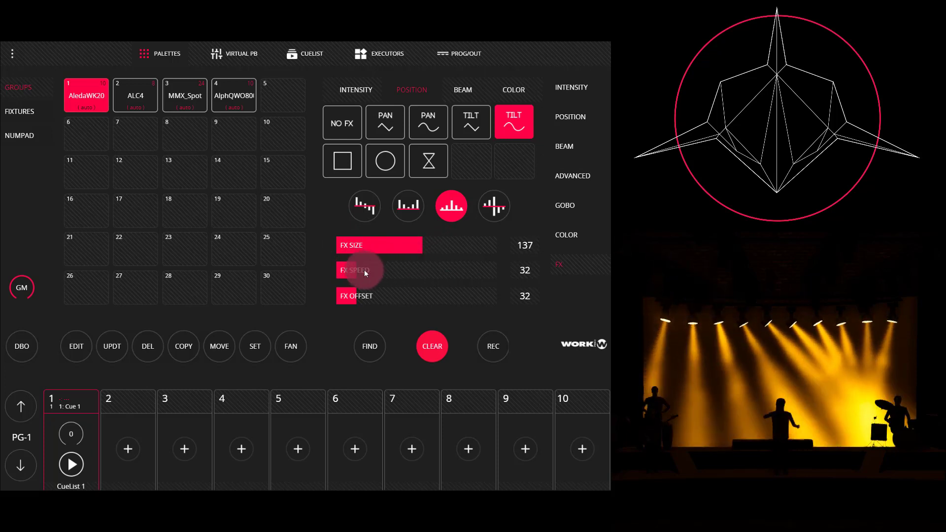
# Set the tilt effect FX SPEED to 106
pyautogui.moveTo(362, 271); pyautogui.dragTo(411, 270)
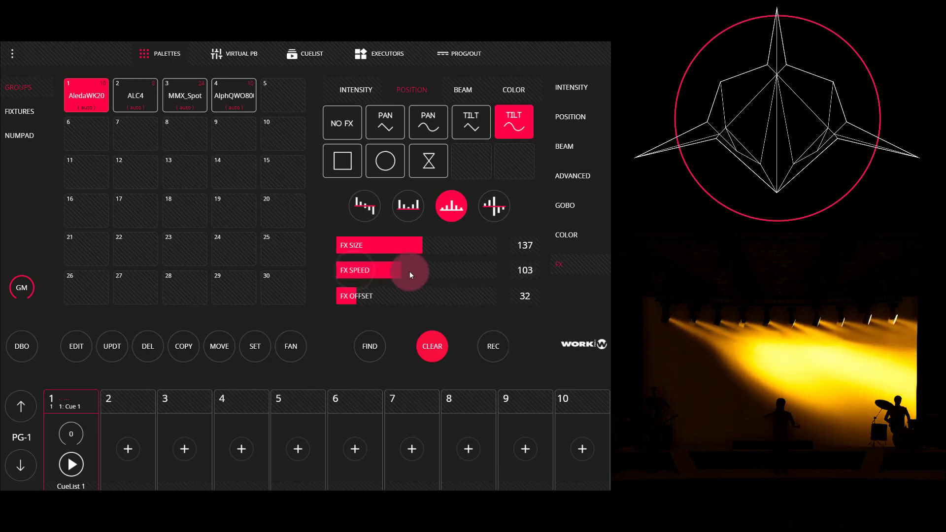
pyautogui.moveTo(411, 274); pyautogui.dragTo(471, 279)
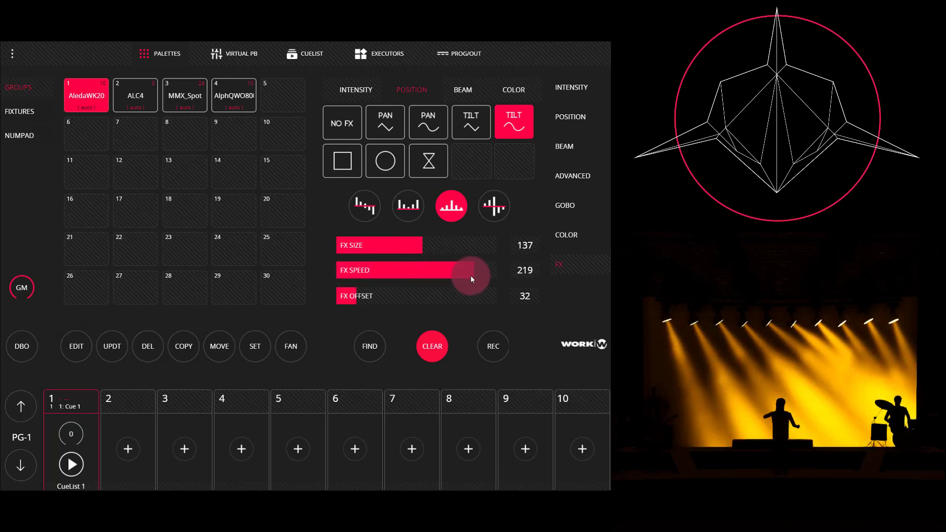
pyautogui.moveTo(471, 271); pyautogui.dragTo(347, 277)
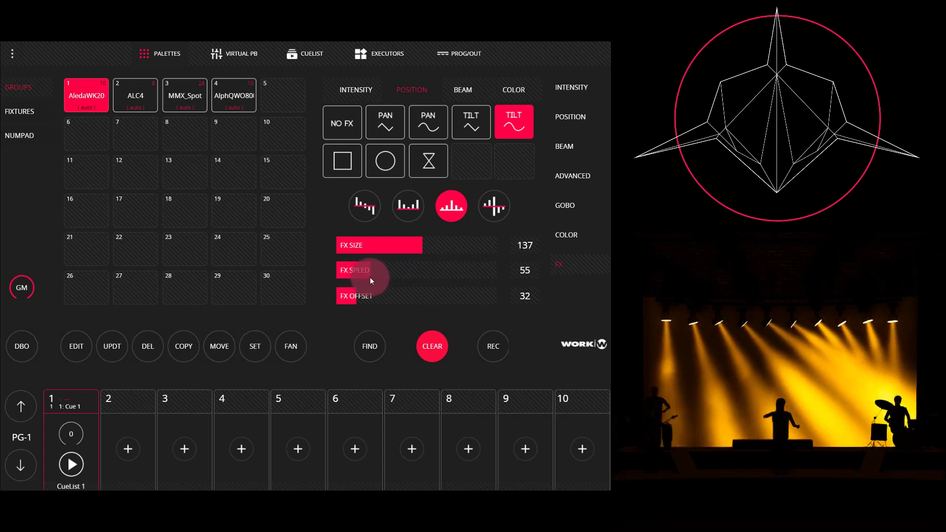
pyautogui.moveTo(362, 270); pyautogui.dragTo(398, 269)
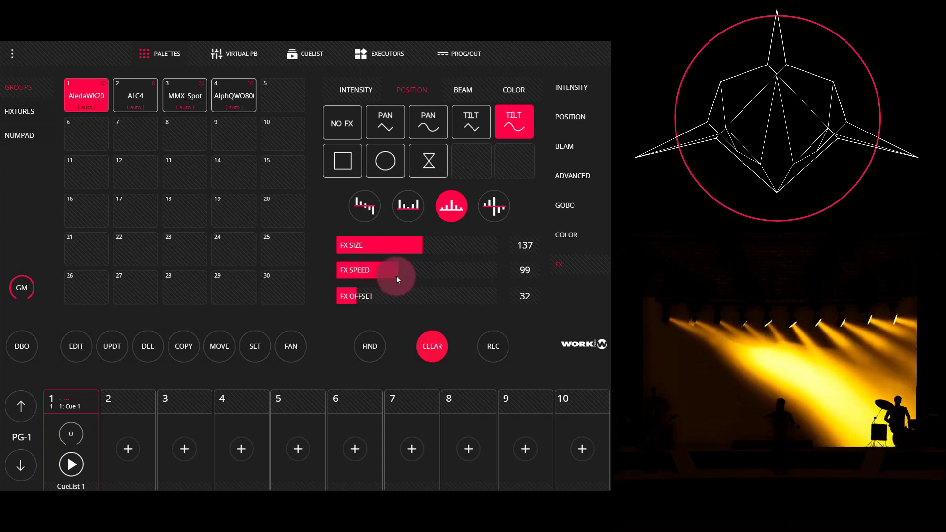
pyautogui.moveTo(392, 270); pyautogui.dragTo(377, 282)
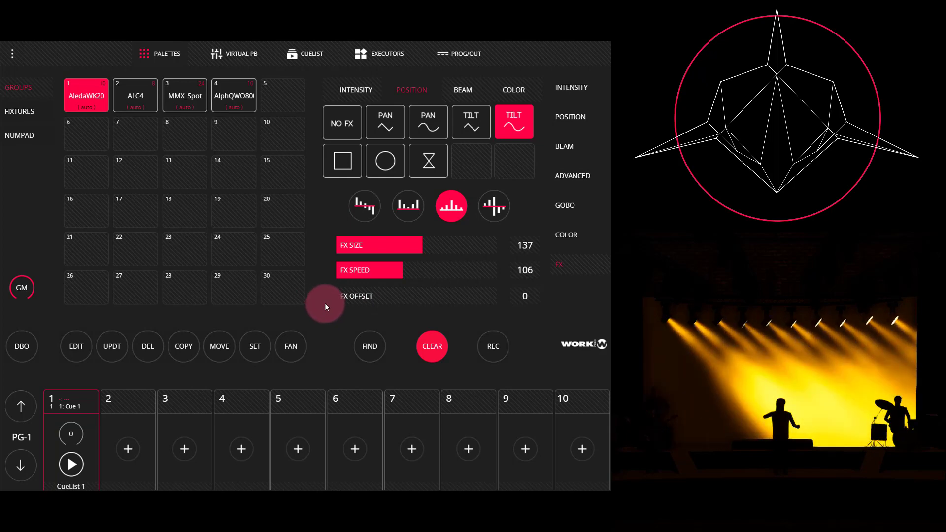
# Set the tilt effect FX OFFSET to 143 for a staggered wave, then clear the programmer
pyautogui.moveTo(338, 295); pyautogui.dragTo(422, 296)
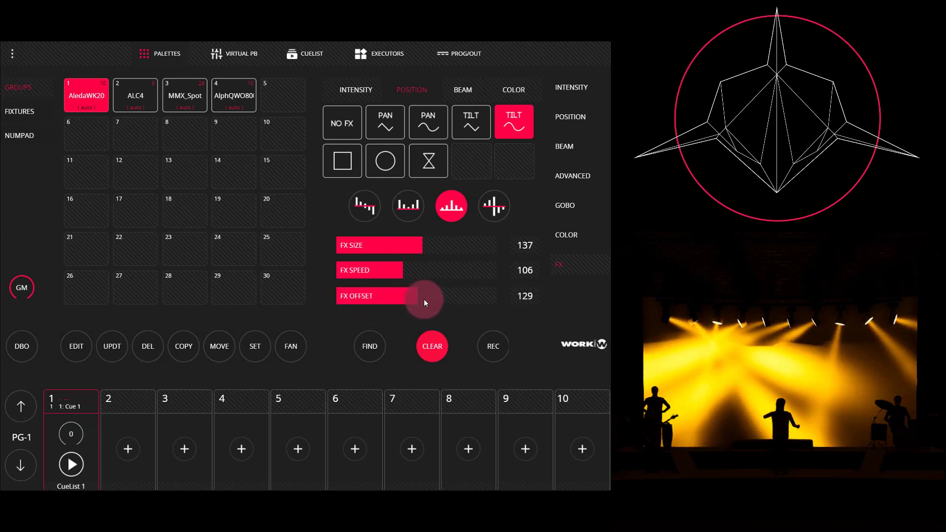
pyautogui.moveTo(423, 296); pyautogui.dragTo(500, 296)
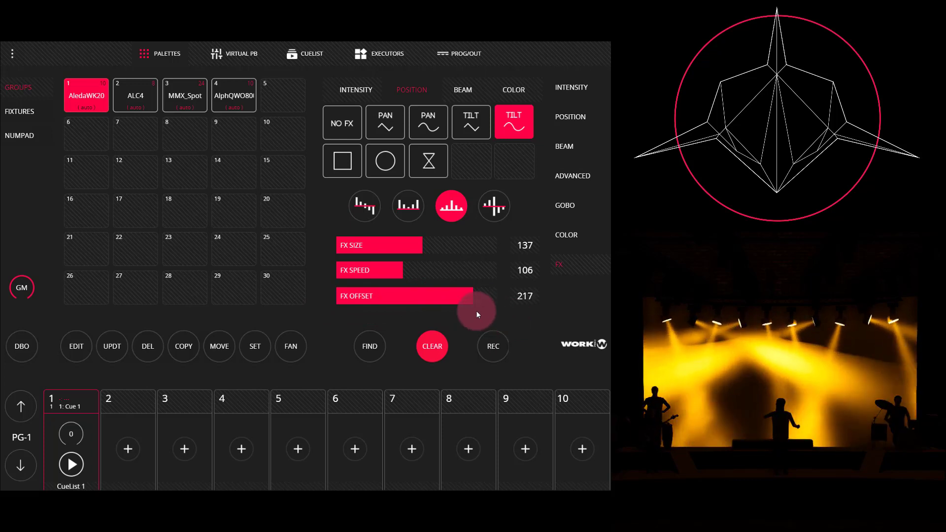
pyautogui.moveTo(477, 312); pyautogui.dragTo(446, 312)
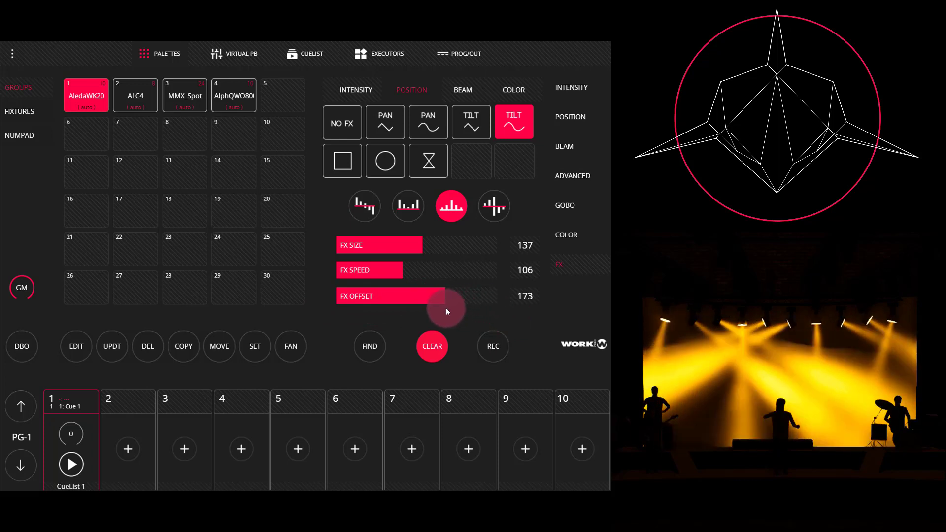
pyautogui.moveTo(446, 312); pyautogui.dragTo(417, 309)
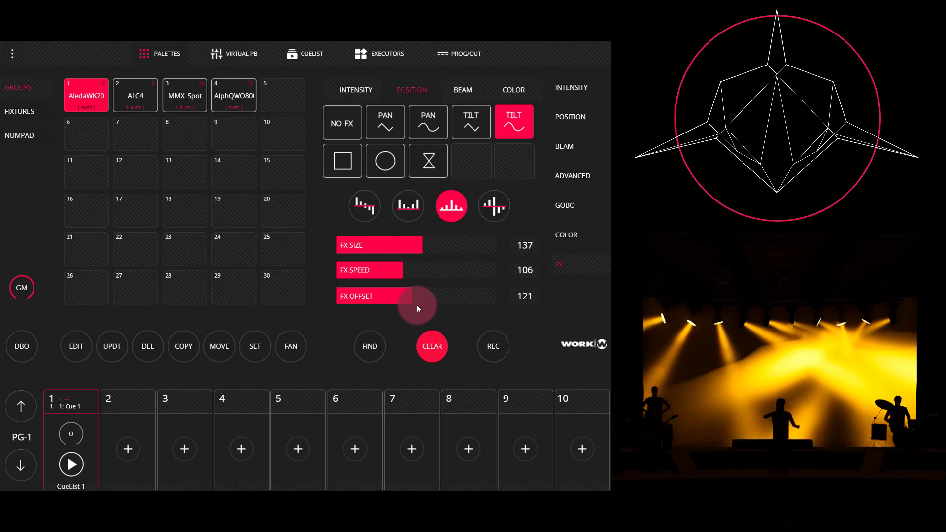
pyautogui.moveTo(417, 305); pyautogui.dragTo(432, 304)
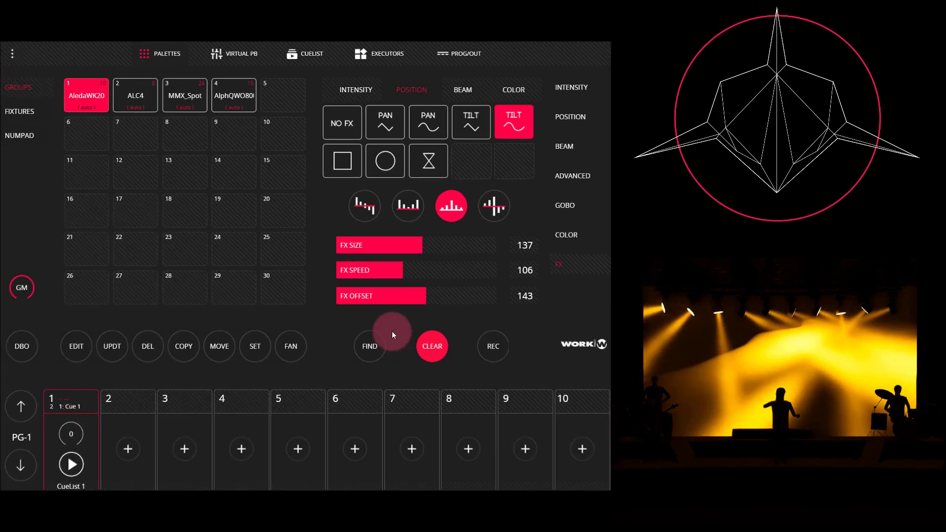
pyautogui.click(431, 347)
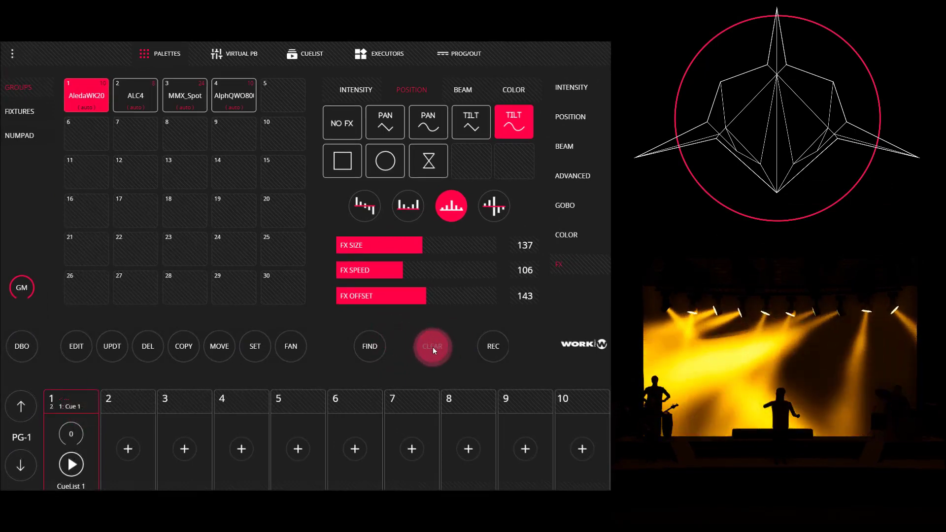
# Finish clearing the programmer and dismiss the cue list level SET dialog at 0
pyautogui.click(433, 346)
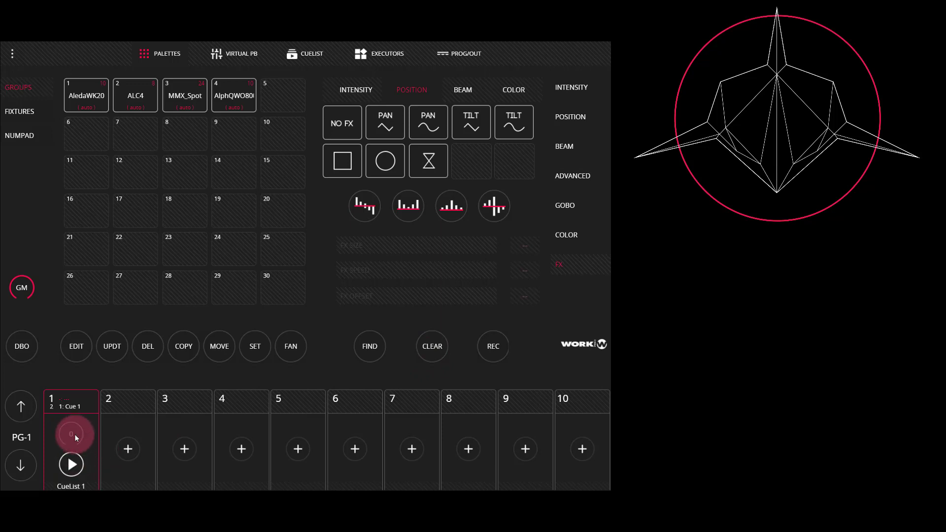
pyautogui.click(255, 347)
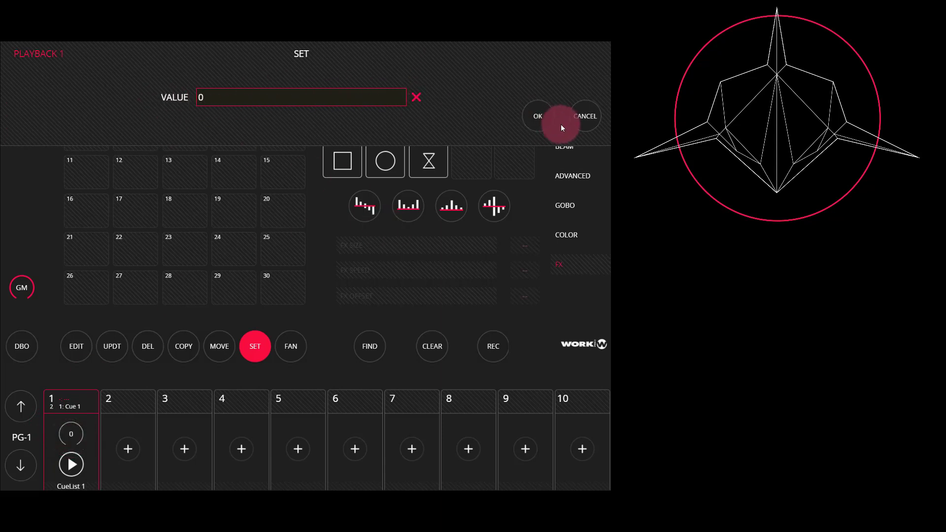
pyautogui.click(538, 116)
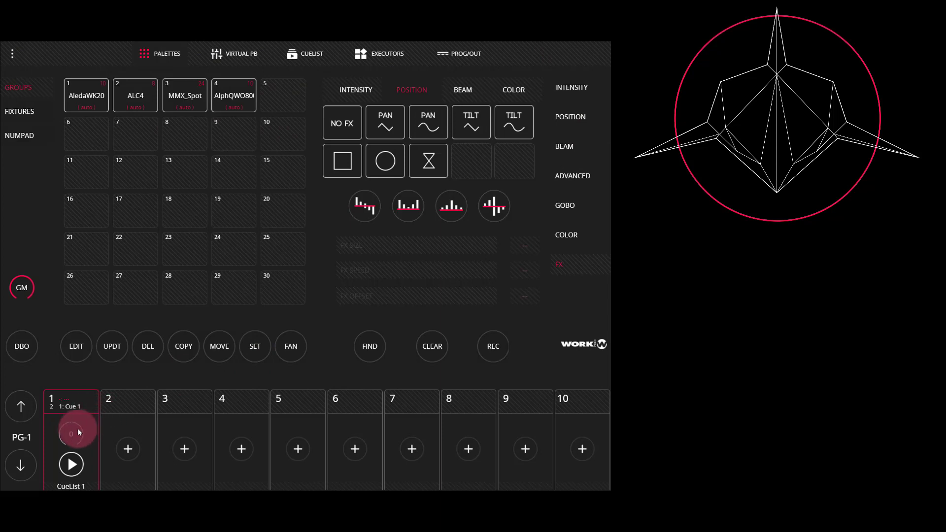
# Run CueList 1 on playback 1, fading it to full, down to zero and back to full, then stop it
pyautogui.click(71, 433)
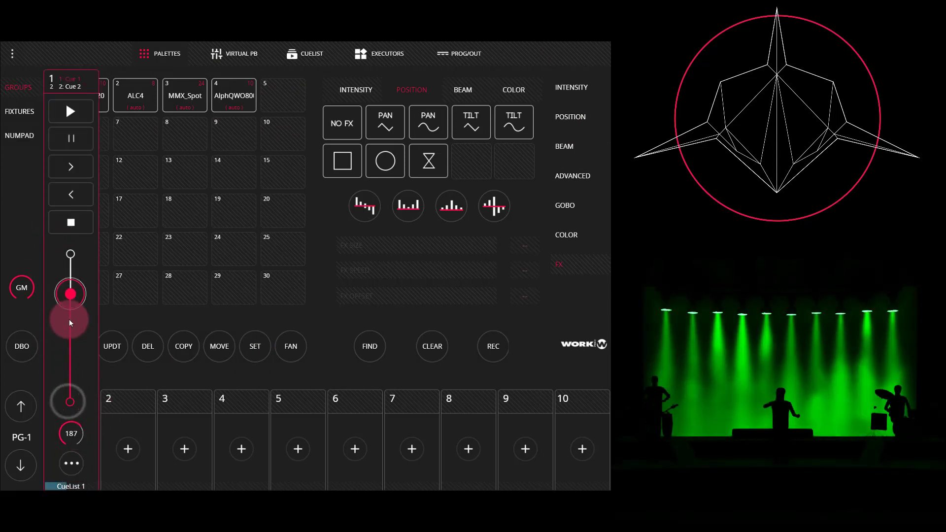
pyautogui.moveTo(70, 294); pyautogui.dragTo(70, 253)
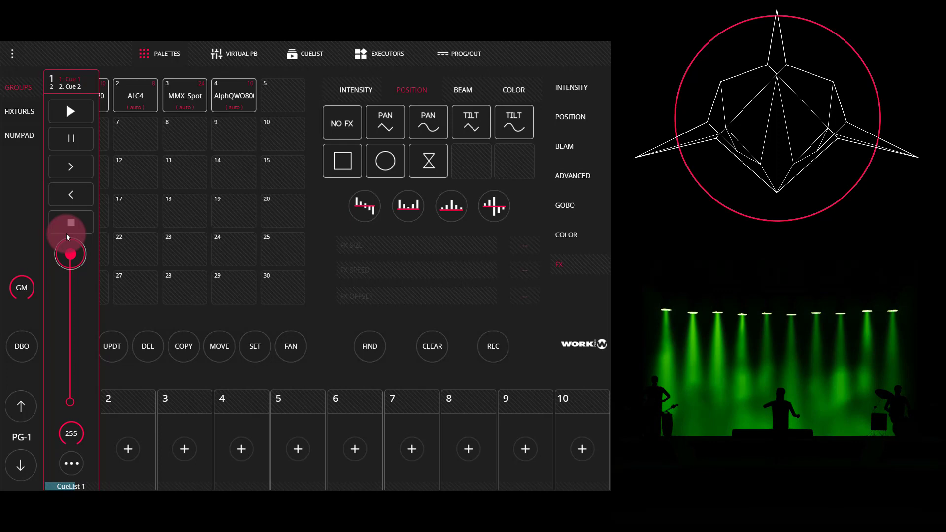
pyautogui.moveTo(70, 254); pyautogui.dragTo(70, 353)
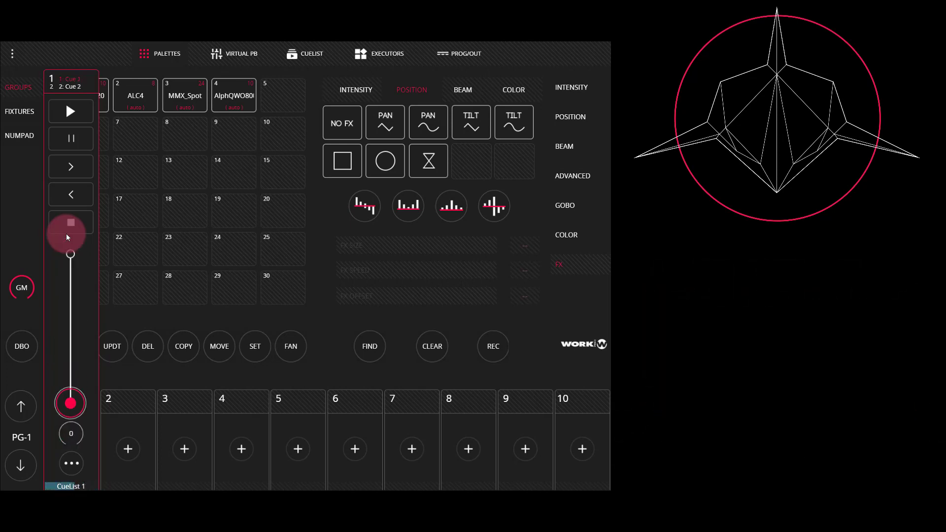
pyautogui.moveTo(70, 401); pyautogui.dragTo(70, 253)
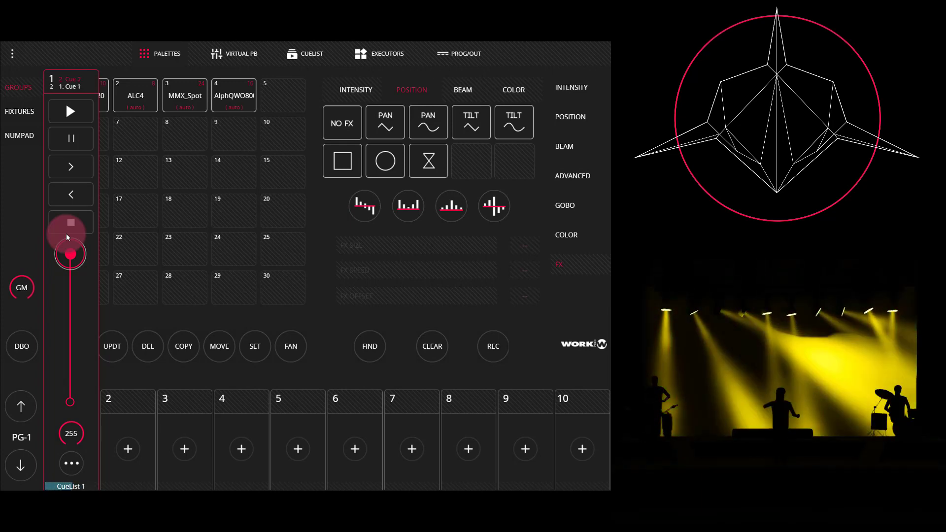
pyautogui.click(71, 167)
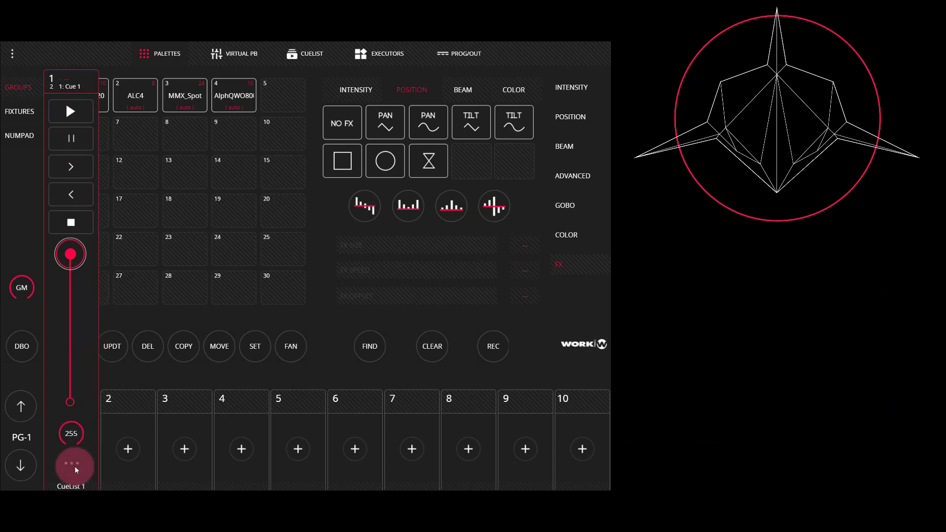
# In playback 1's options, keep fader control of HTP channels on and enable LTP channels
pyautogui.click(71, 465)
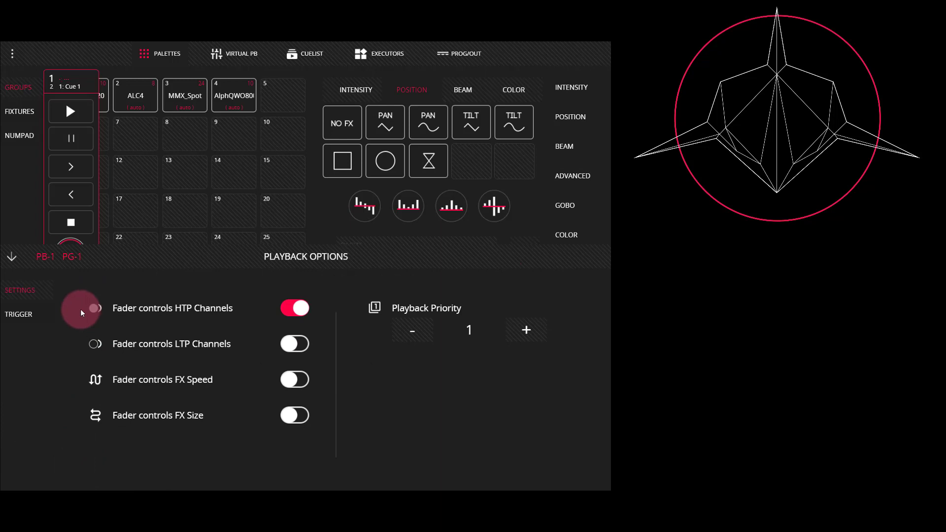
pyautogui.moveTo(173, 327)
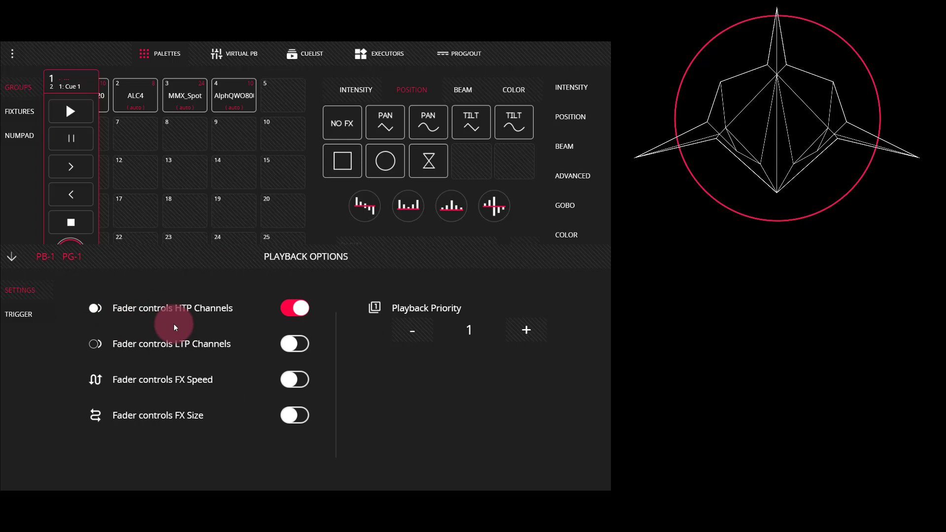
pyautogui.moveTo(104, 309)
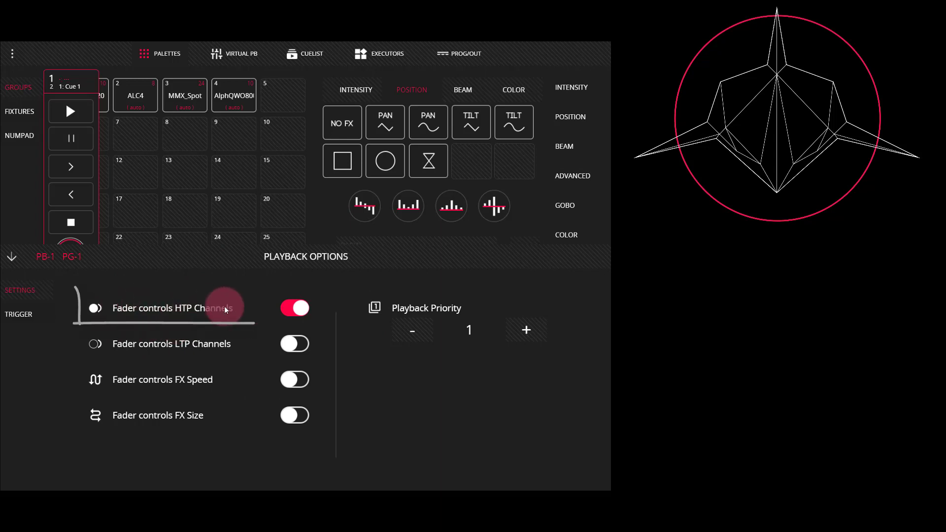
pyautogui.click(295, 308)
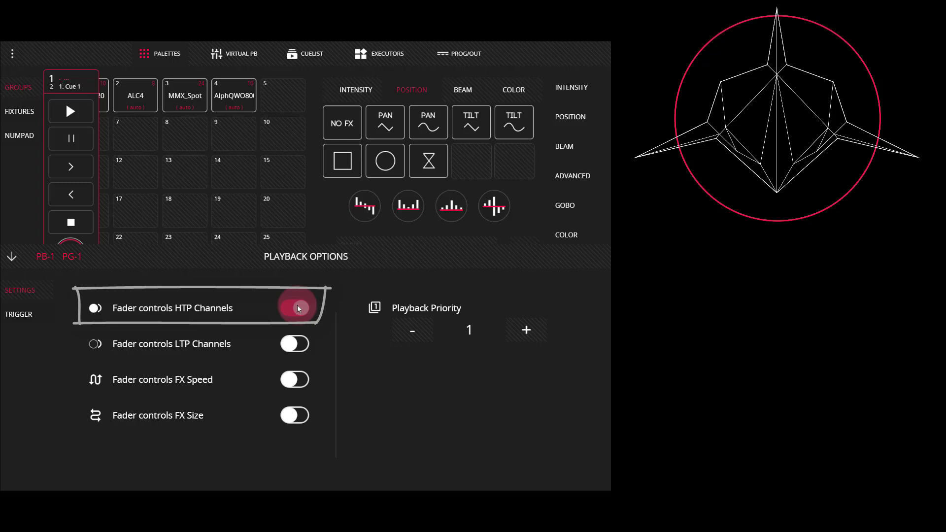
pyautogui.click(295, 308)
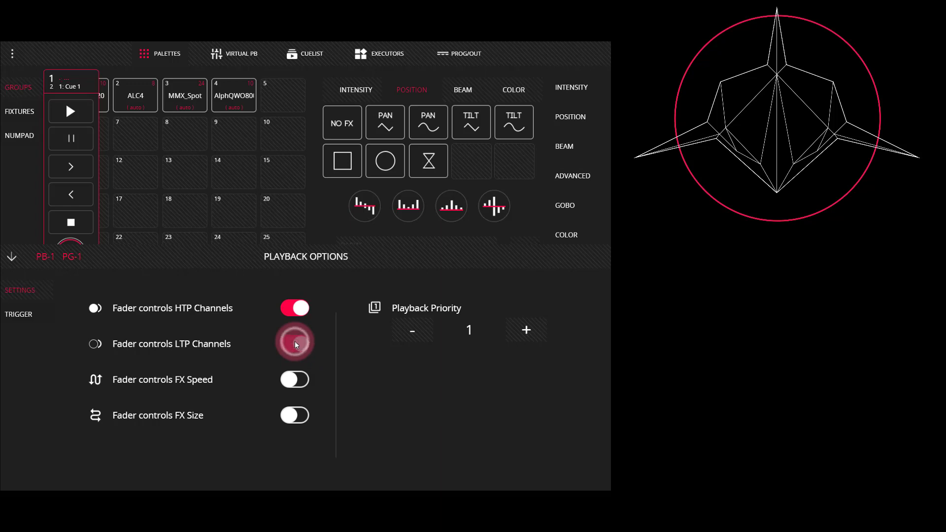
pyautogui.click(294, 343)
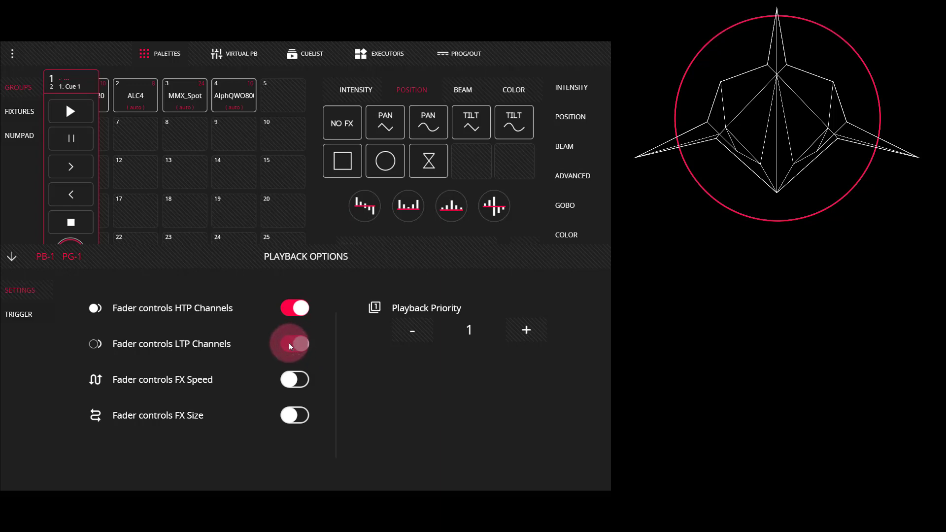
pyautogui.click(295, 344)
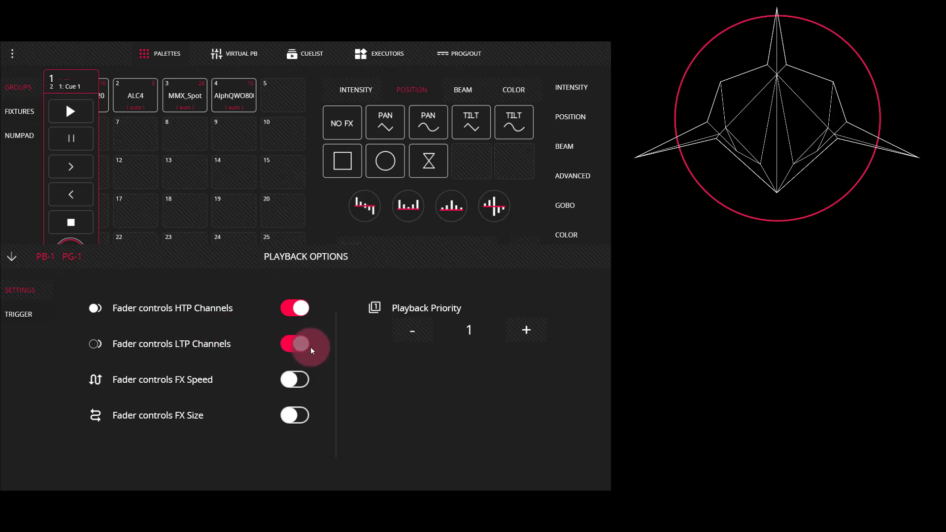
pyautogui.click(294, 344)
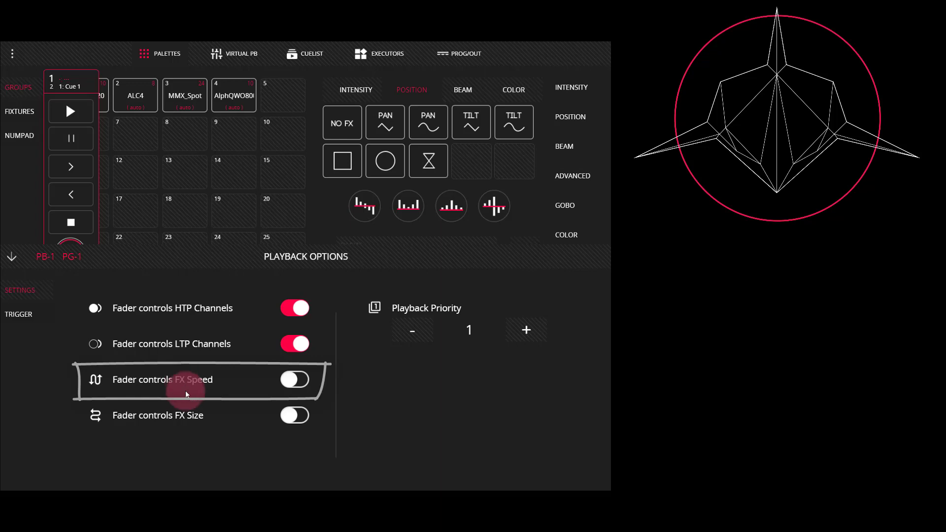
pyautogui.moveTo(189, 422)
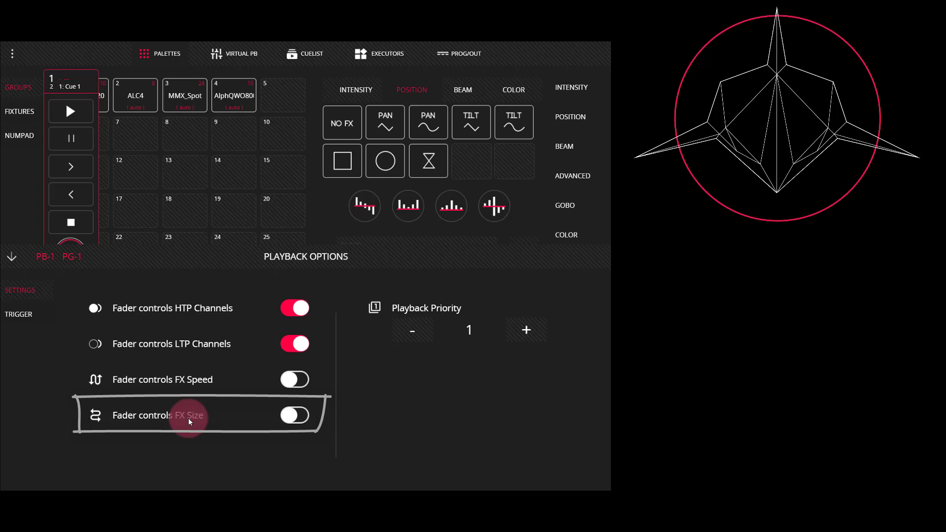
pyautogui.moveTo(275, 399)
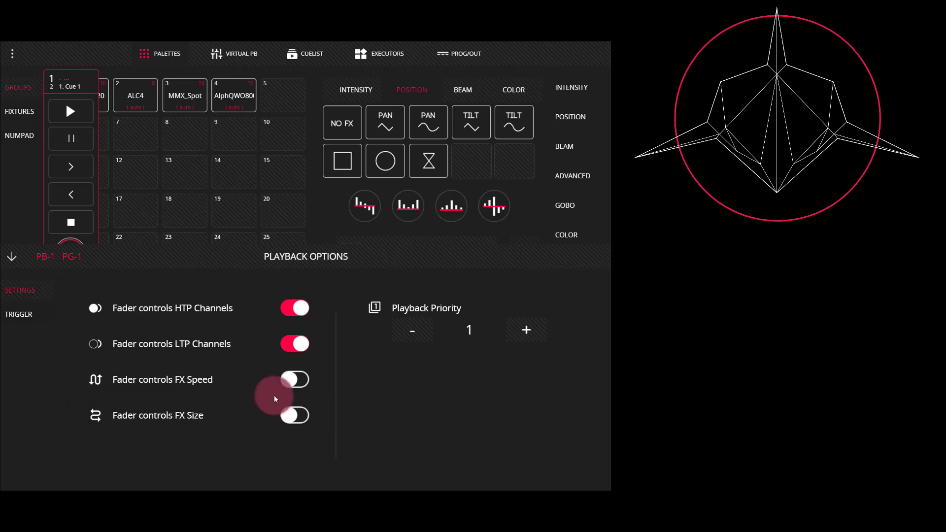
# Enable fader control of FX size while leaving FX speed switched off
pyautogui.click(294, 379)
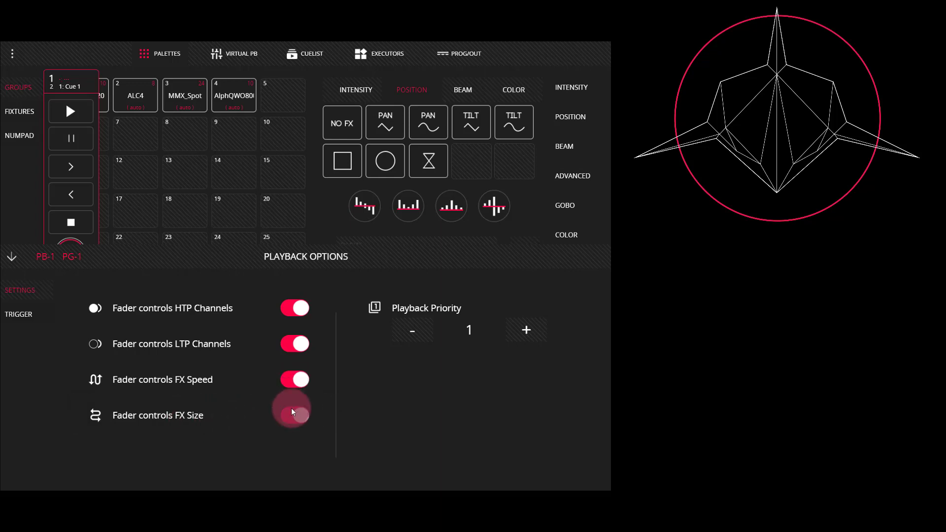
pyautogui.click(295, 415)
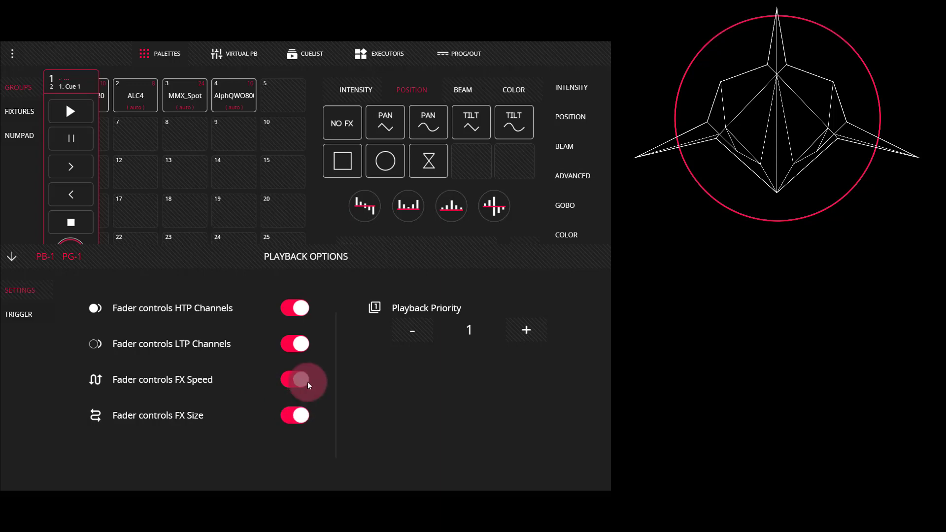
pyautogui.click(294, 380)
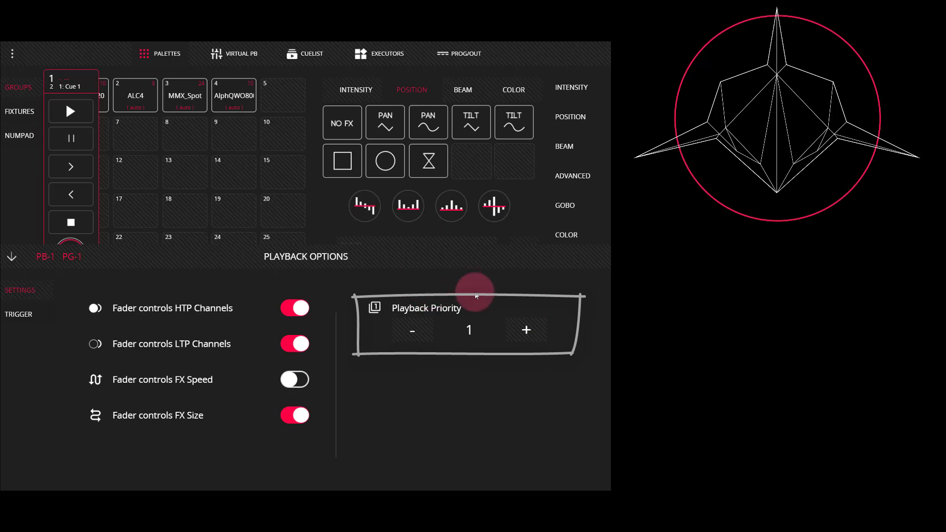
pyautogui.moveTo(474, 299)
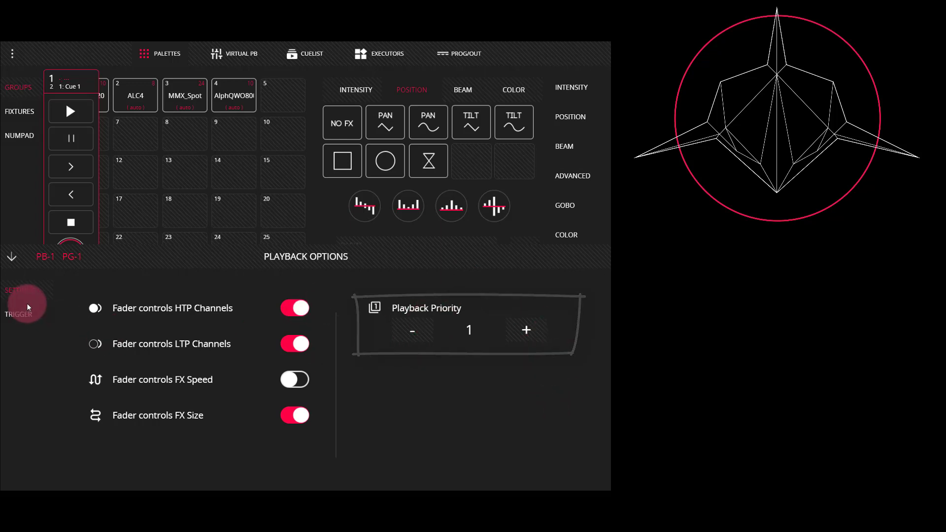
# Show CueList 1's trigger options: fader up triggers GO, fader at zero releases, level 1
pyautogui.click(20, 314)
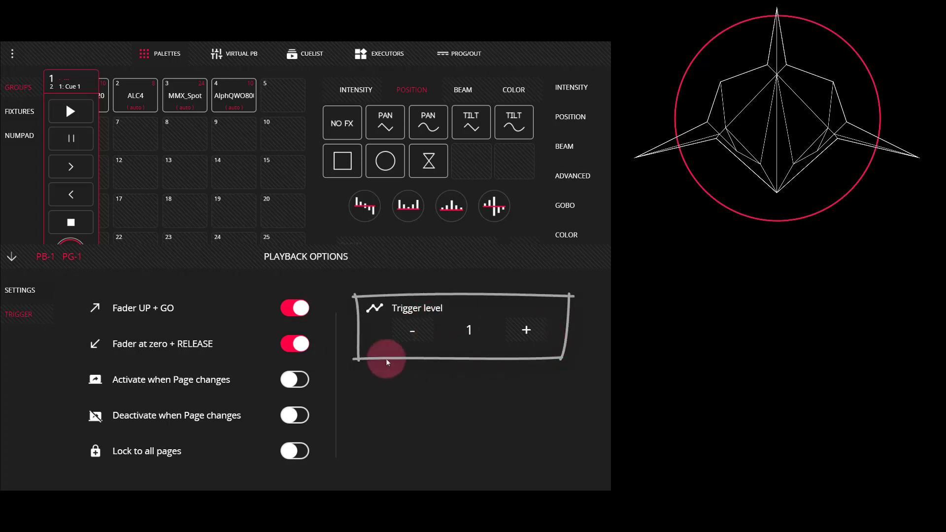
pyautogui.moveTo(374, 317)
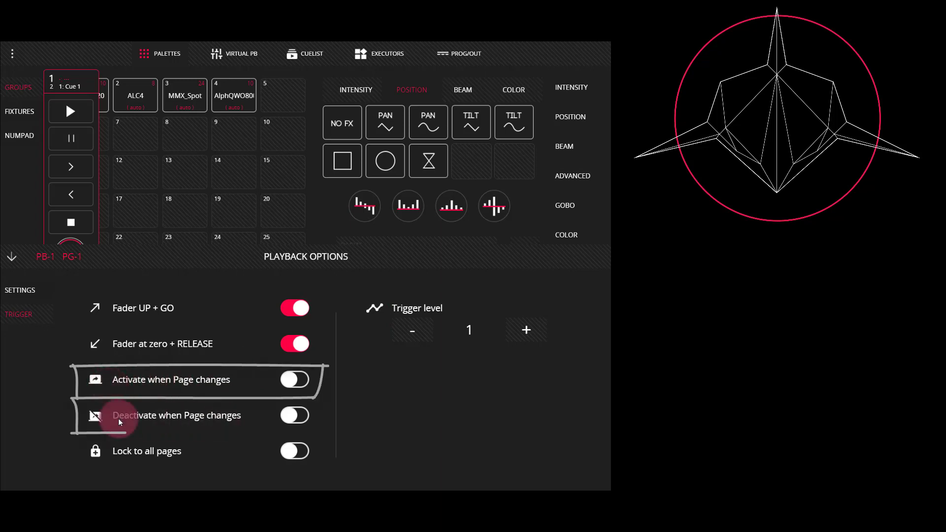
pyautogui.moveTo(229, 440)
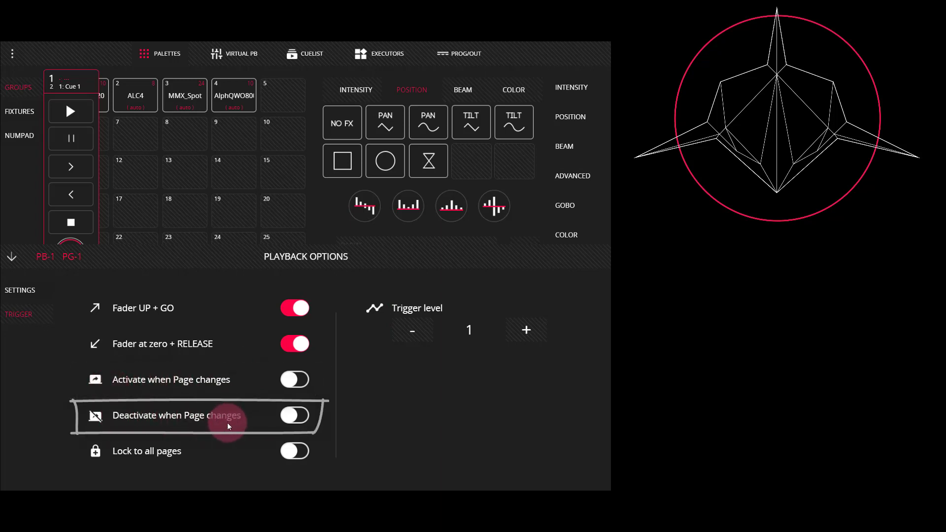
pyautogui.moveTo(169, 464)
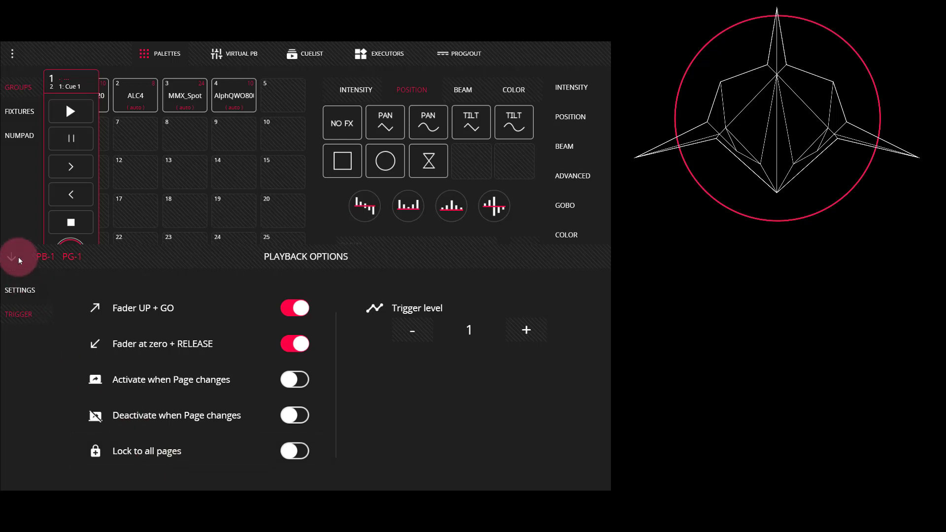
# Close Playback Options and show CueList 1's two chase cues with 2.0s rate and crossfade
pyautogui.click(13, 258)
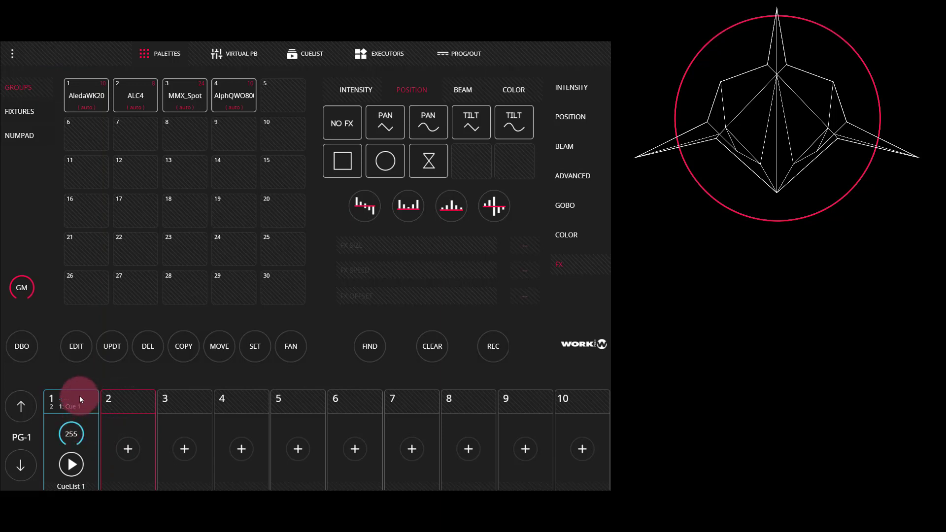
pyautogui.click(304, 53)
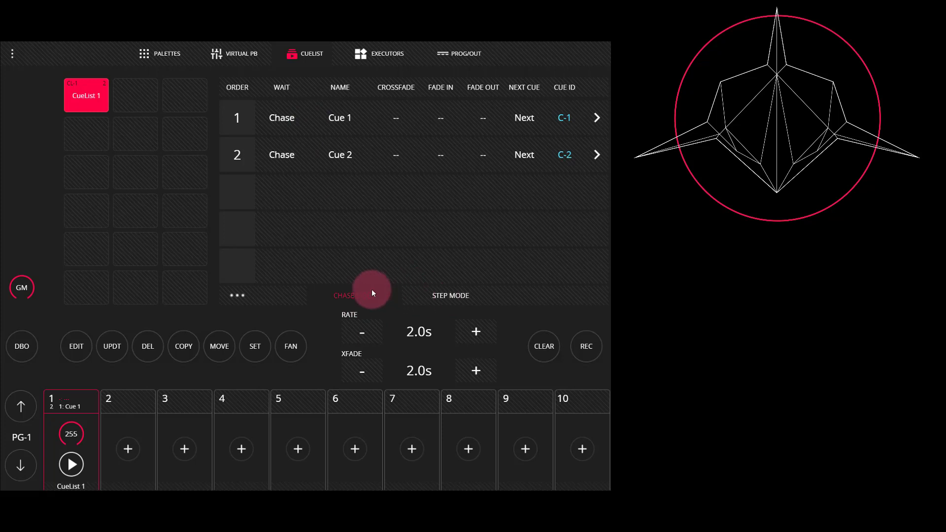
pyautogui.moveTo(369, 297)
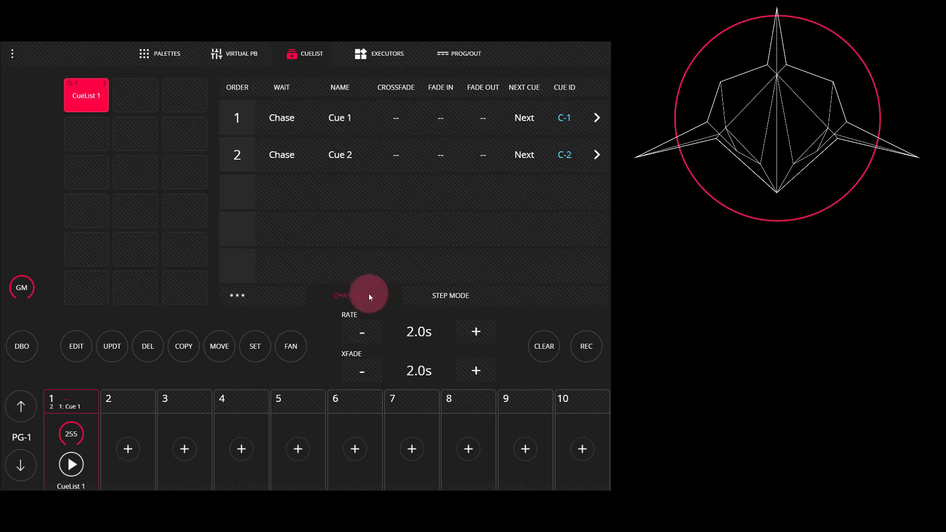
# Switch CueList 1 to step mode and GO its first cue, lighting the stage green
pyautogui.click(71, 464)
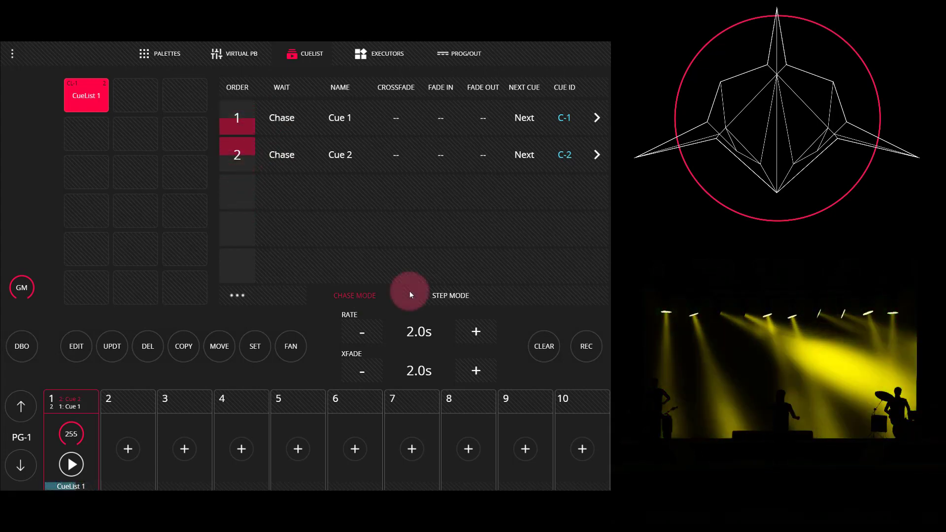
pyautogui.click(409, 296)
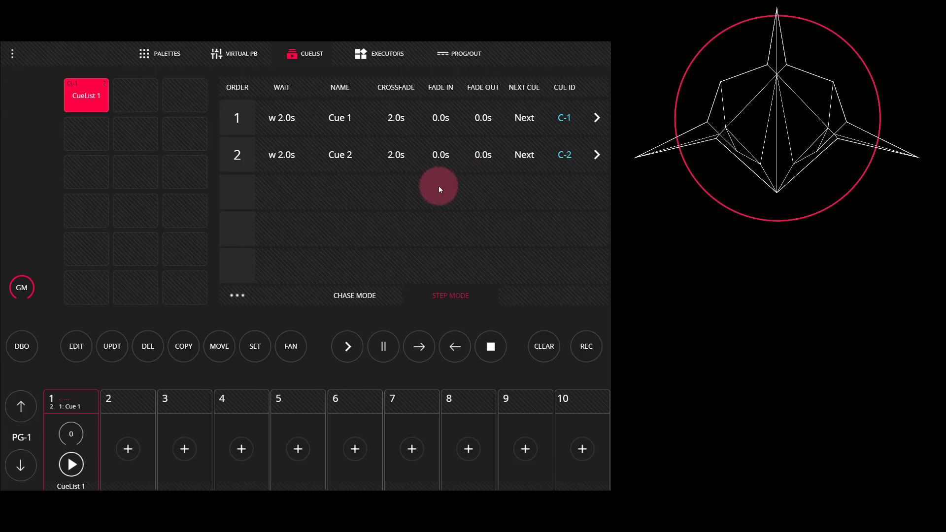
pyautogui.click(71, 465)
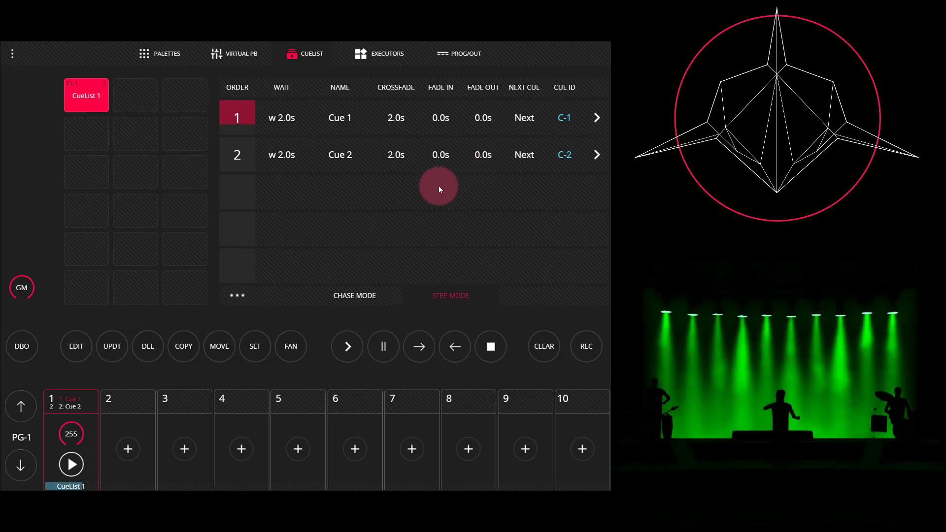